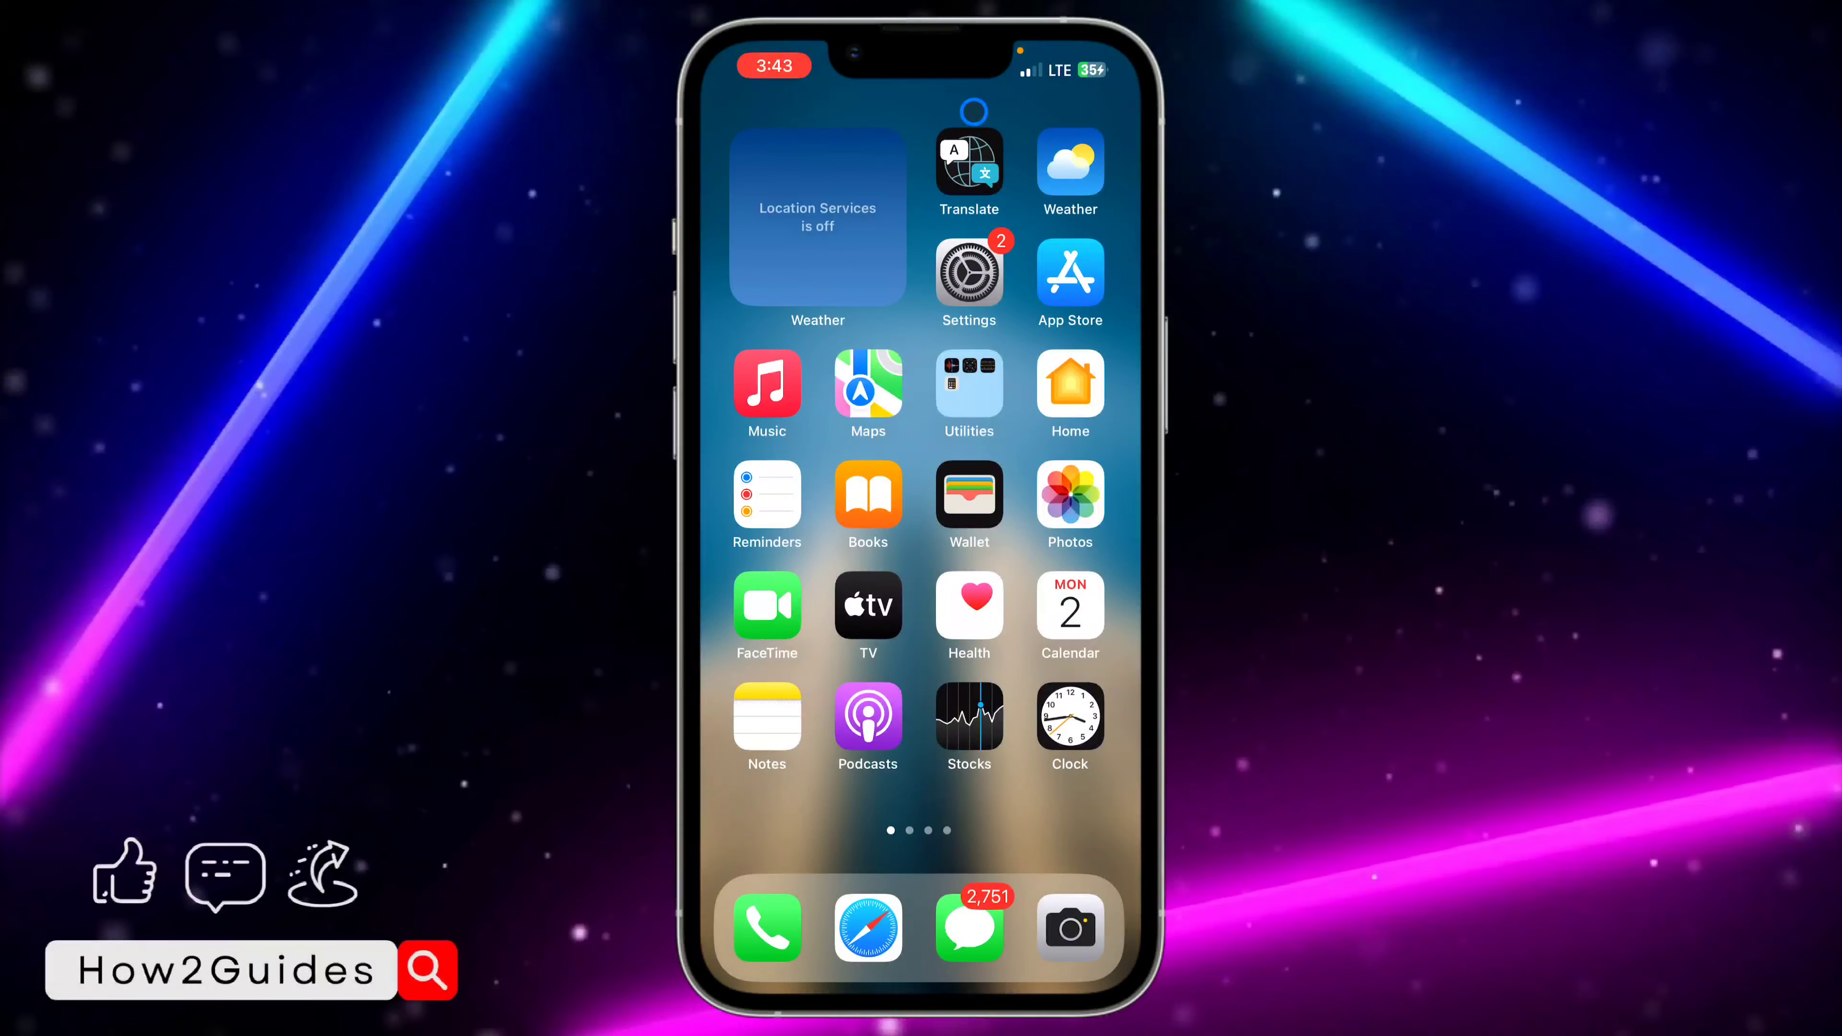
Swipe through the Home Screen pages and launch the Photos app.
{"action": "scroll", "scroll_direction": "left", "scroll_amount": 3}
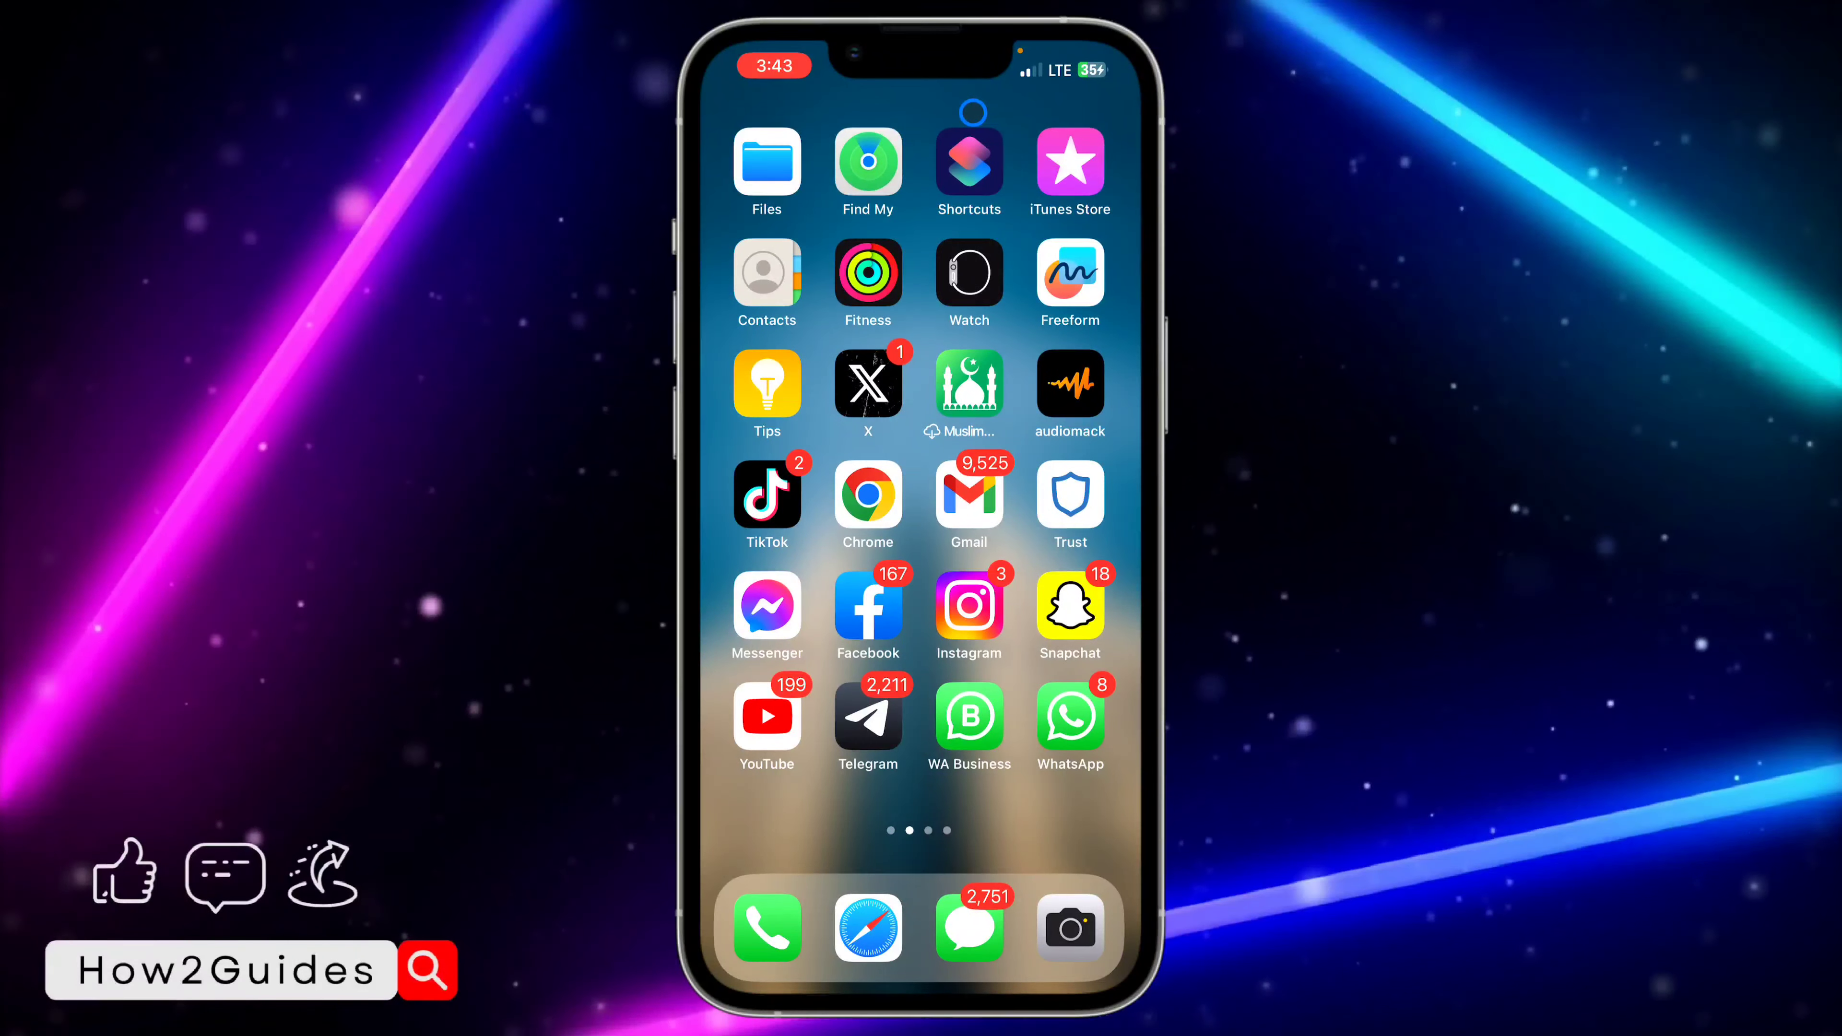
{"action": "scroll", "scroll_direction": "left", "scroll_amount": 3}
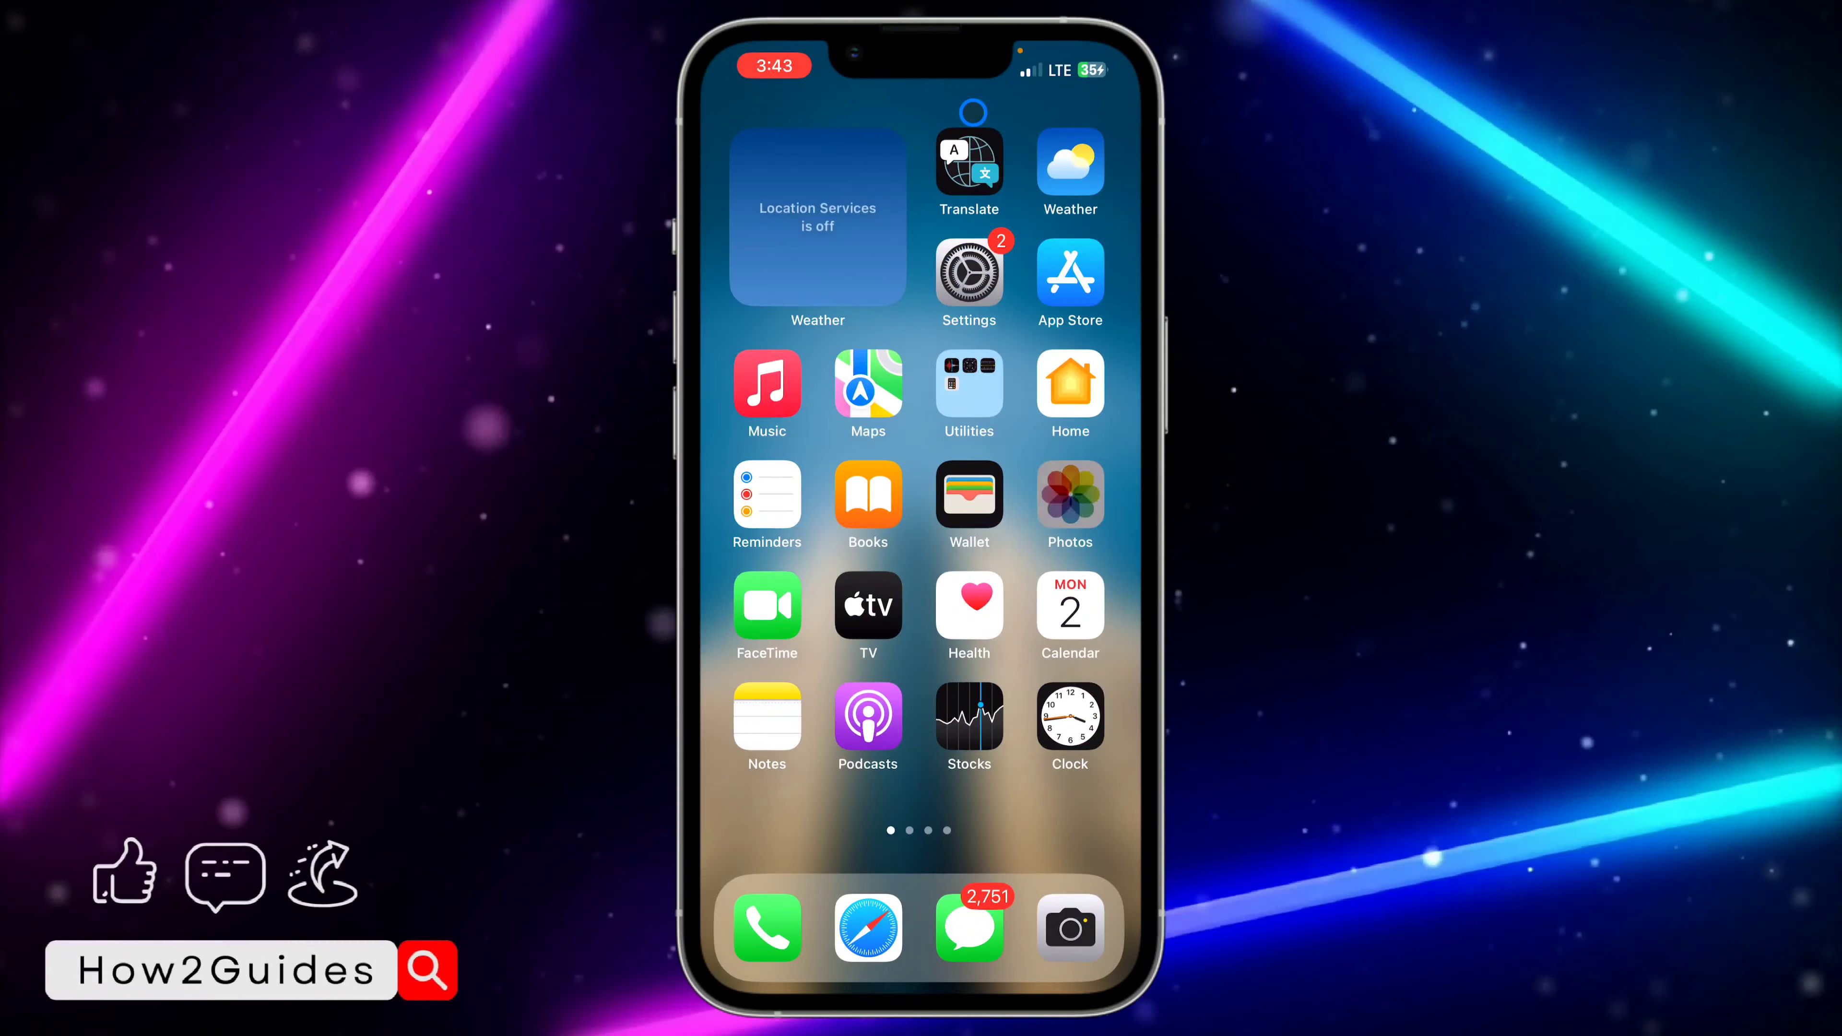
{"action": "left_click", "coordinate": [1068, 497]}
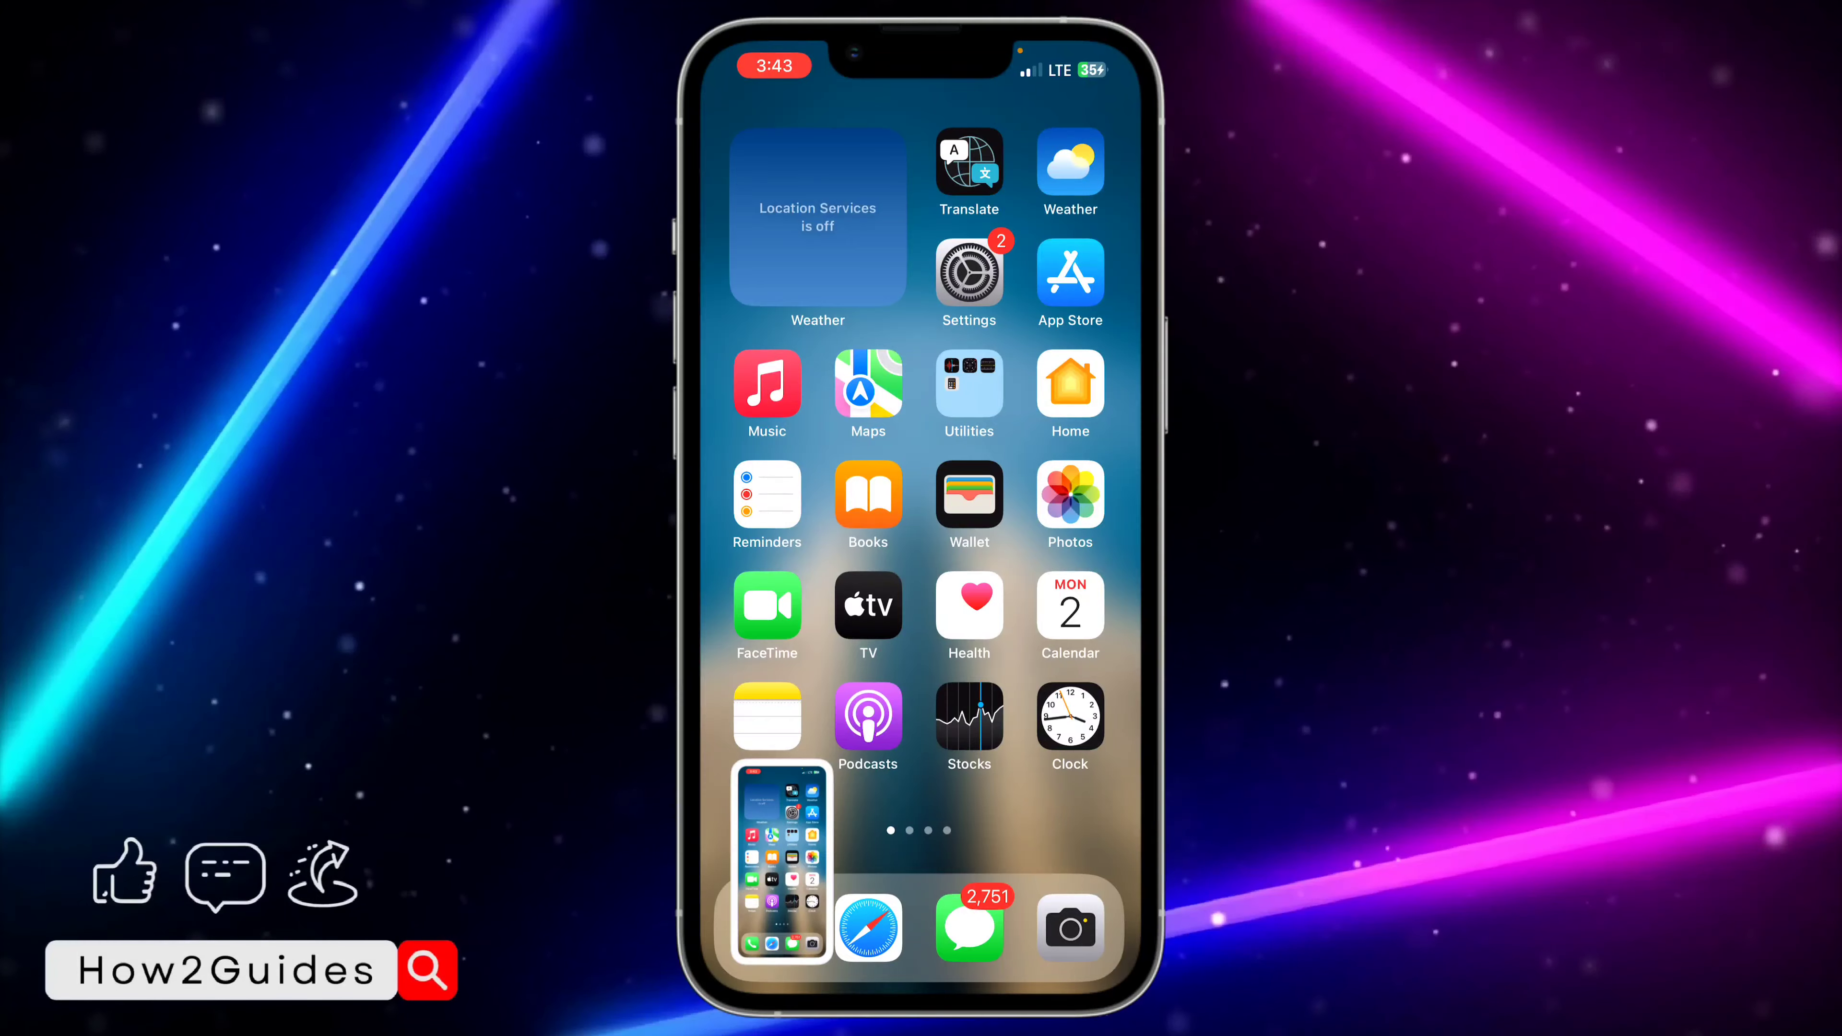
View a camera-fix image full screen and show its details with the 2 Oct 2023 date.
{"action": "left_click", "coordinate": [1068, 496]}
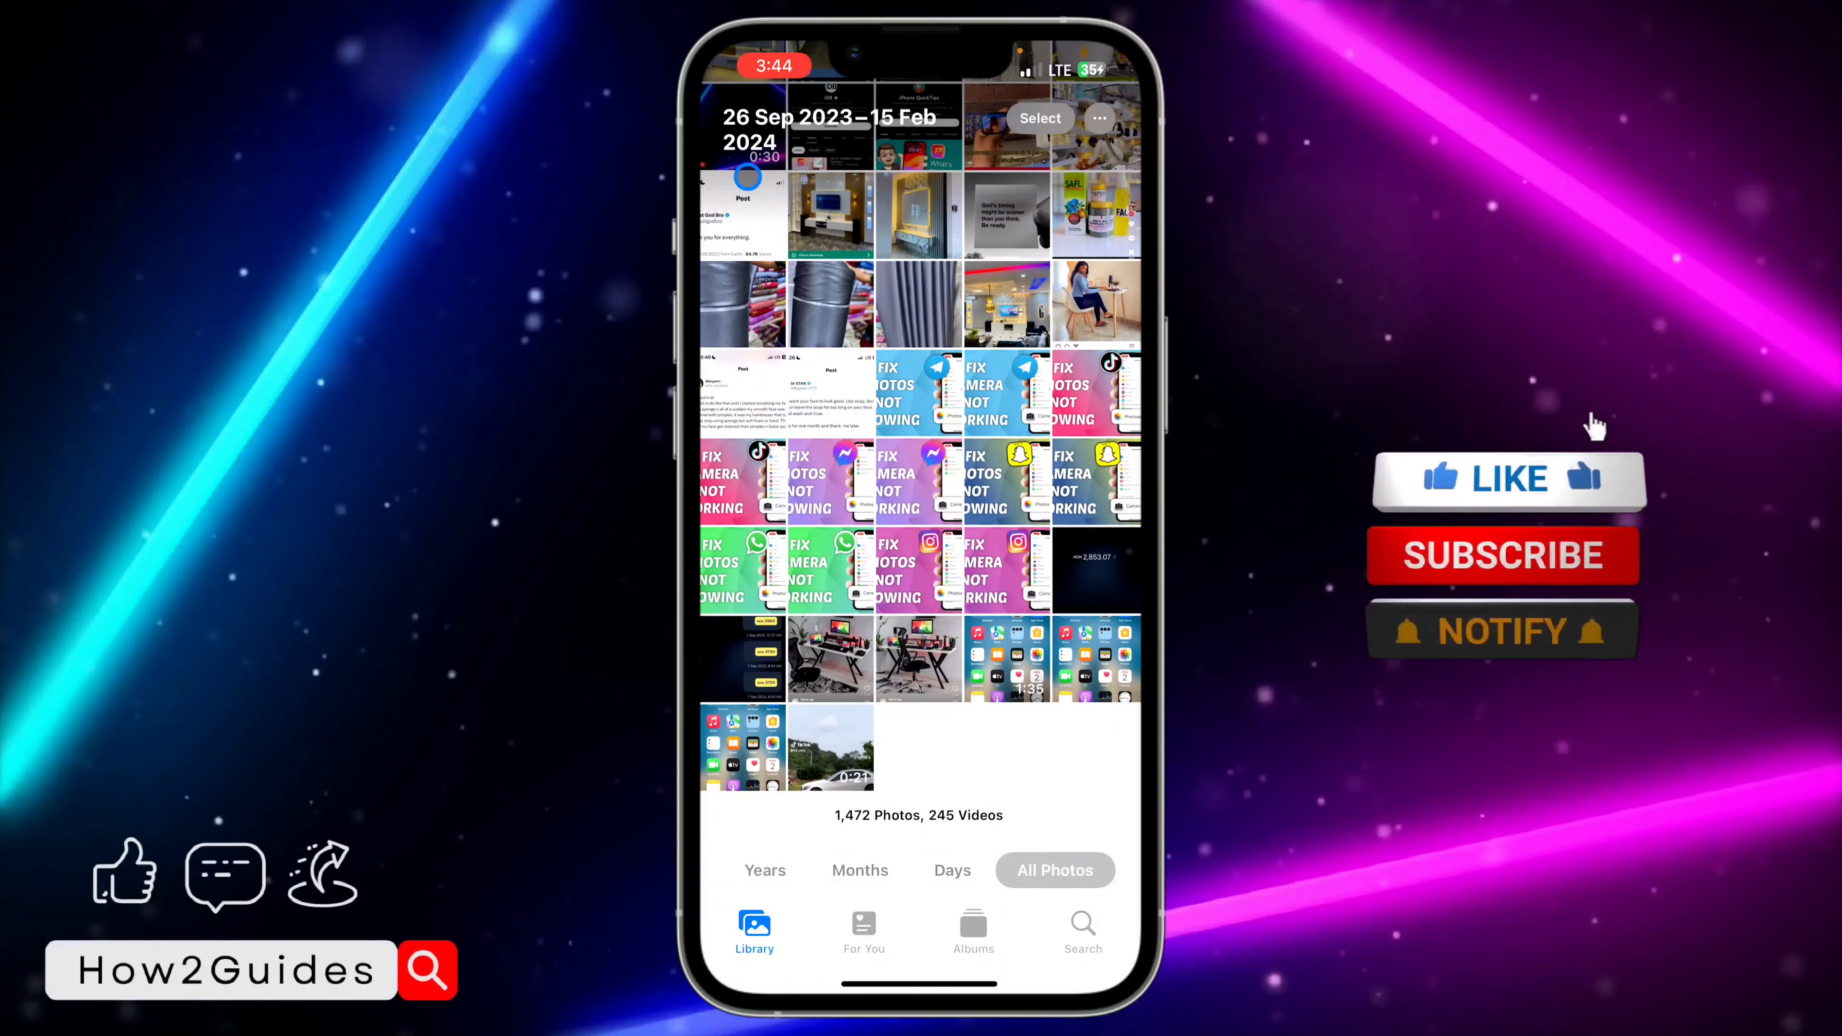
{"action": "left_click", "coordinate": [1507, 478]}
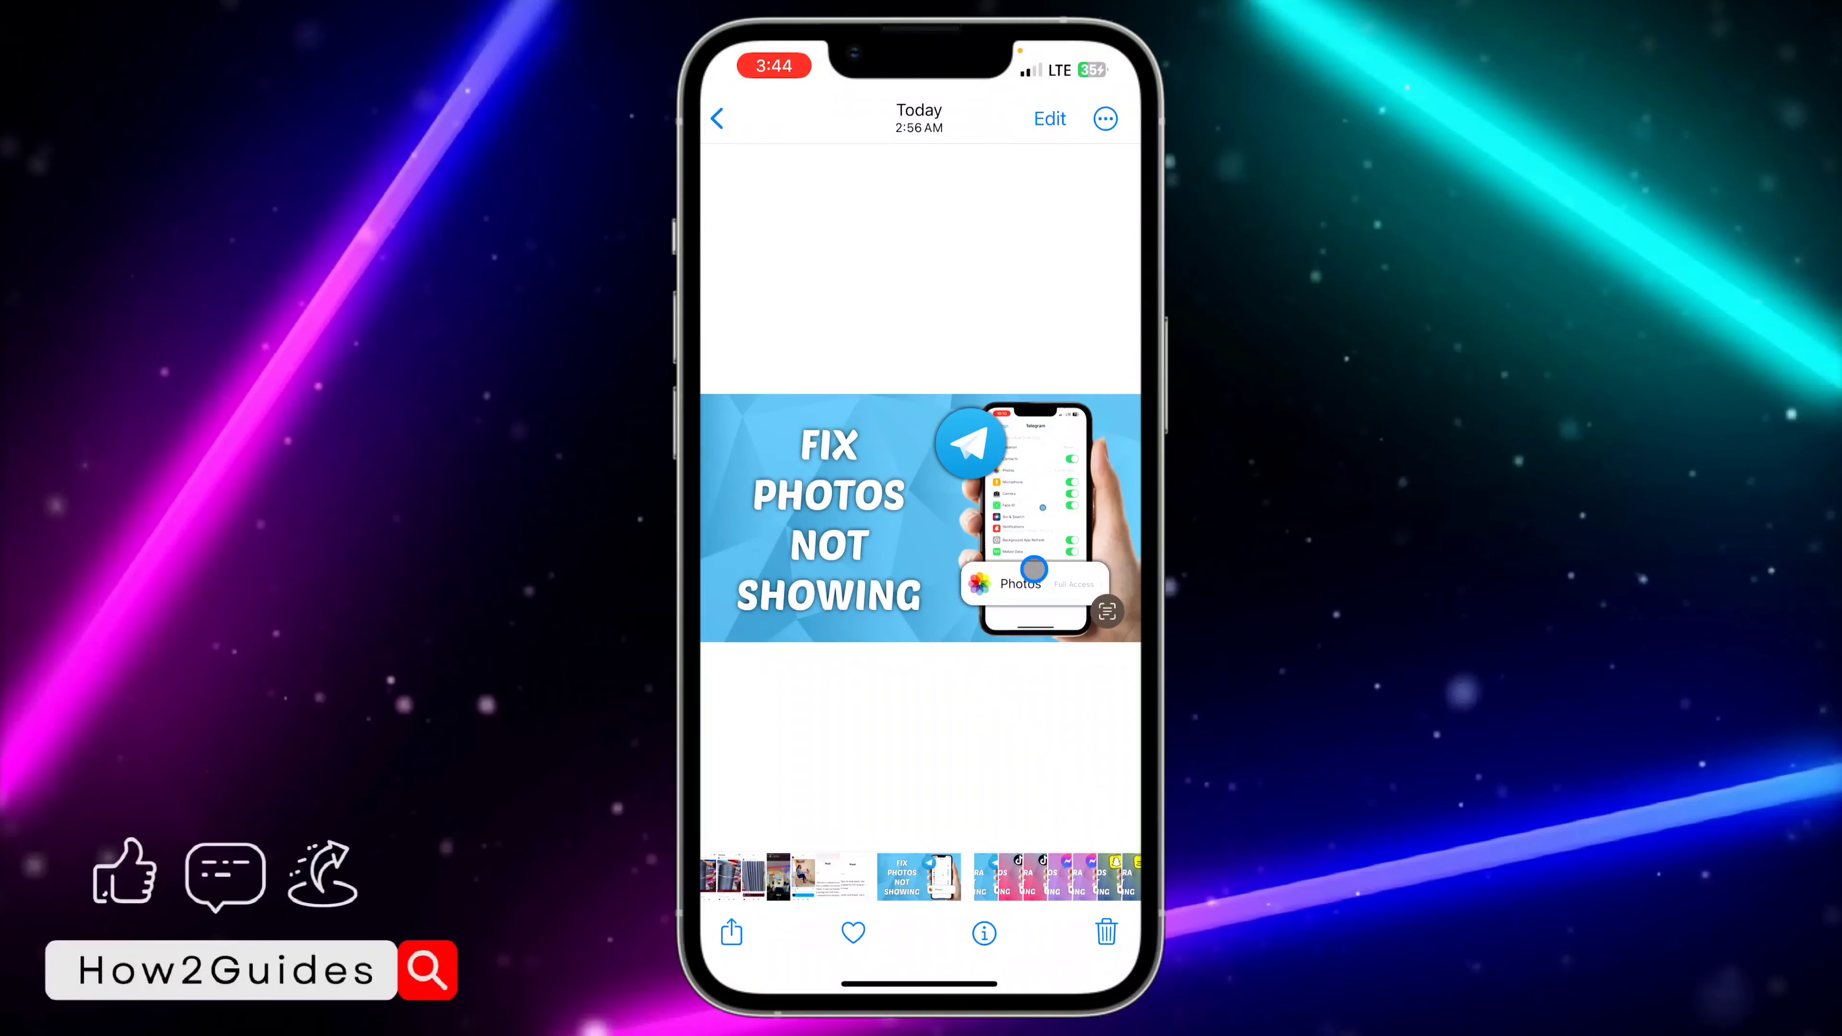
{"action": "left_click", "coordinate": [983, 932]}
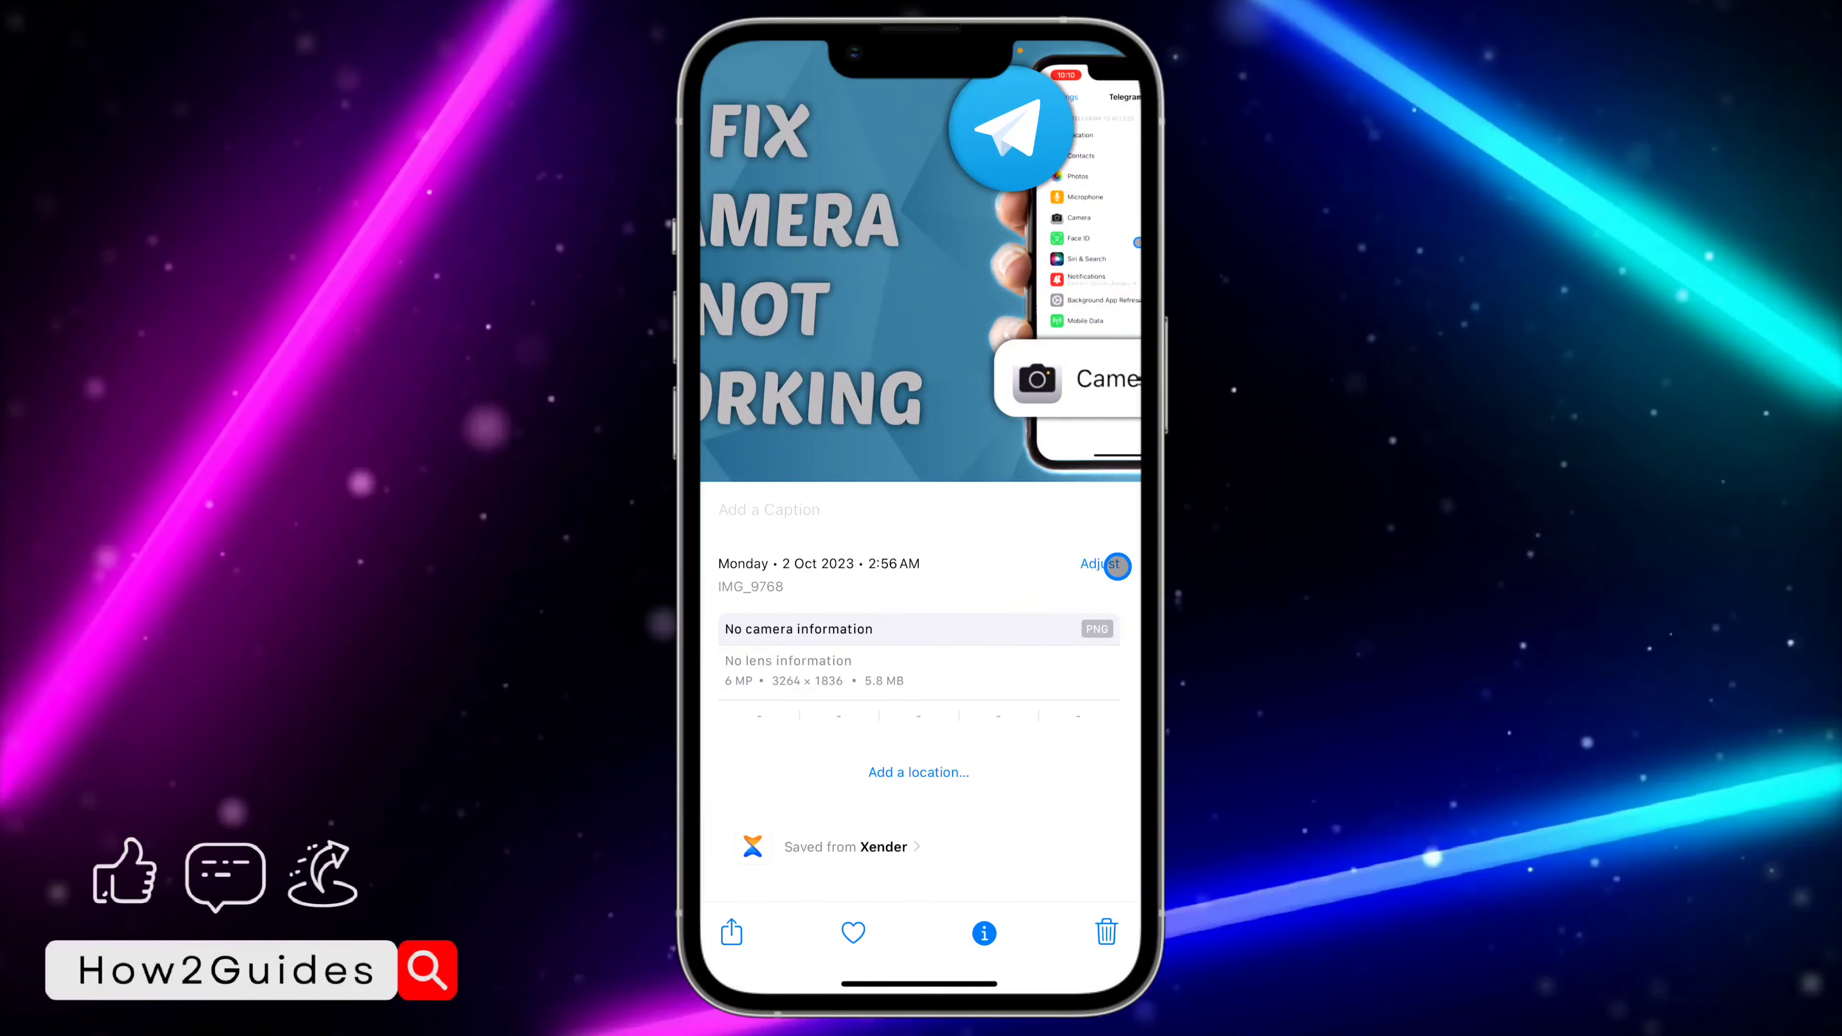
Adjust the image's date forward to 31 October 2023 and confirm it.
{"action": "left_click", "coordinate": [1098, 564]}
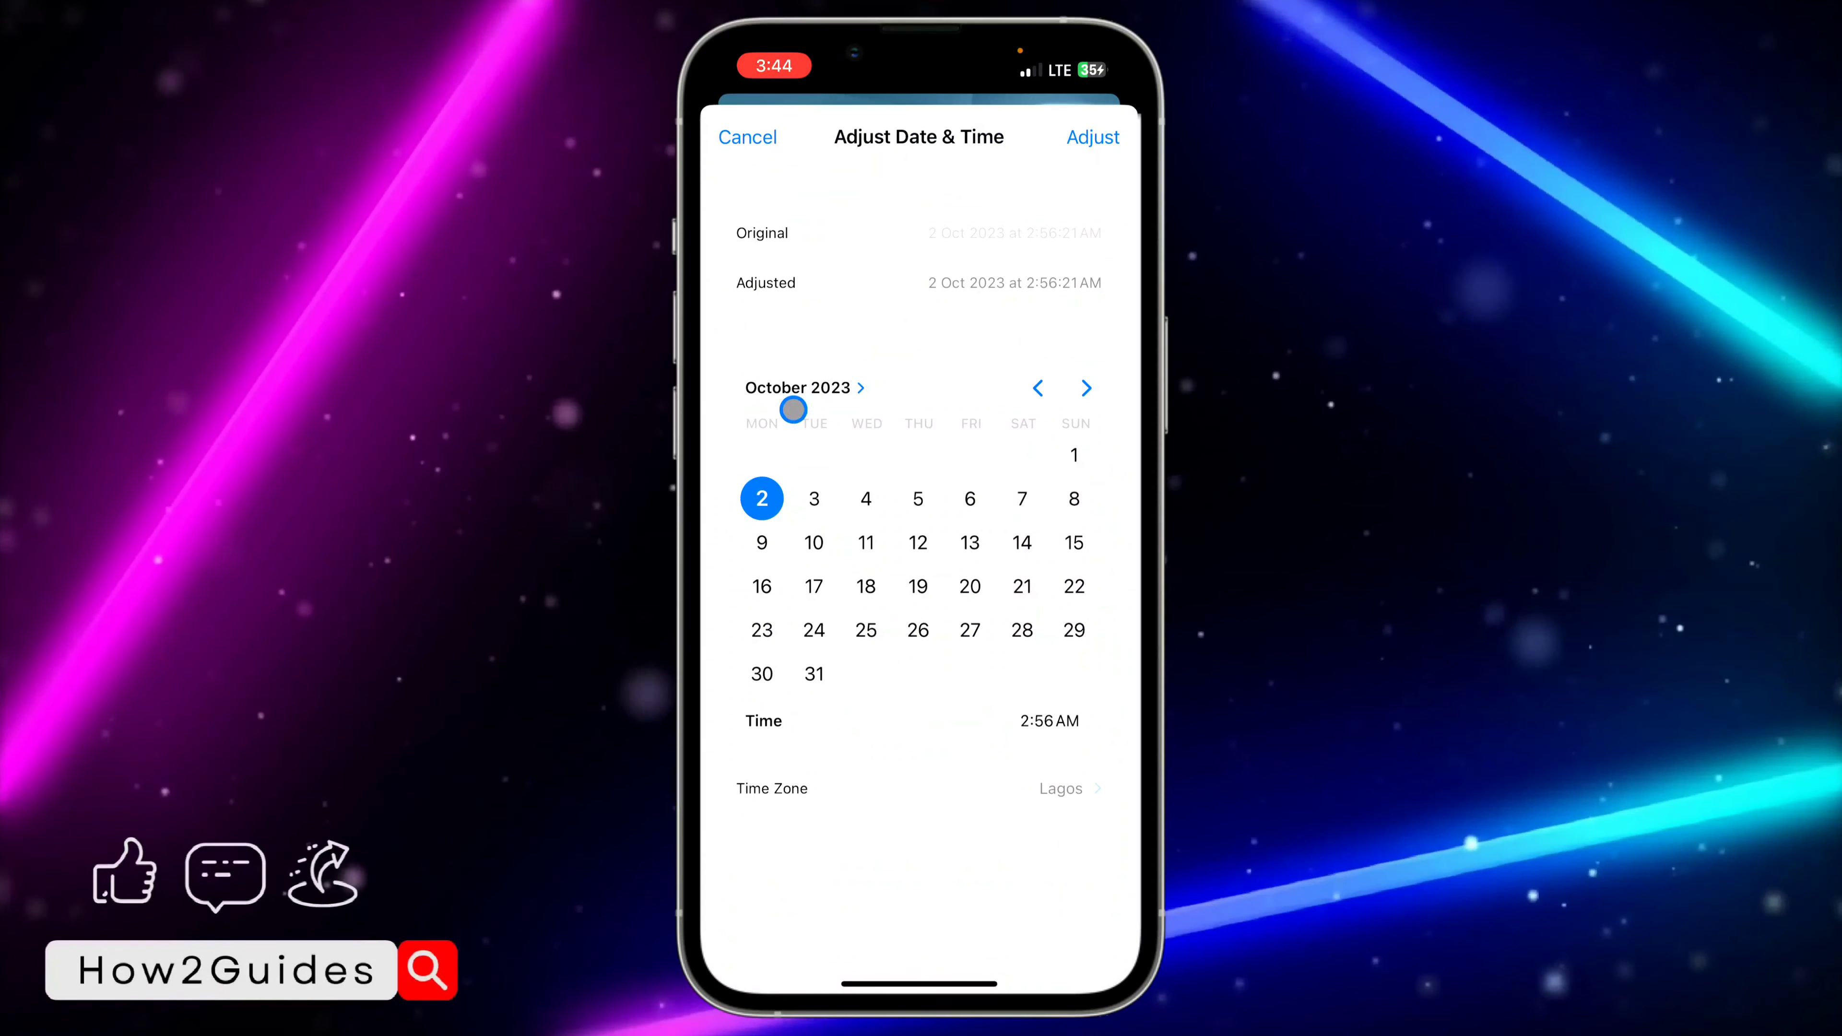
{"action": "mouse_move", "coordinate": [881, 430]}
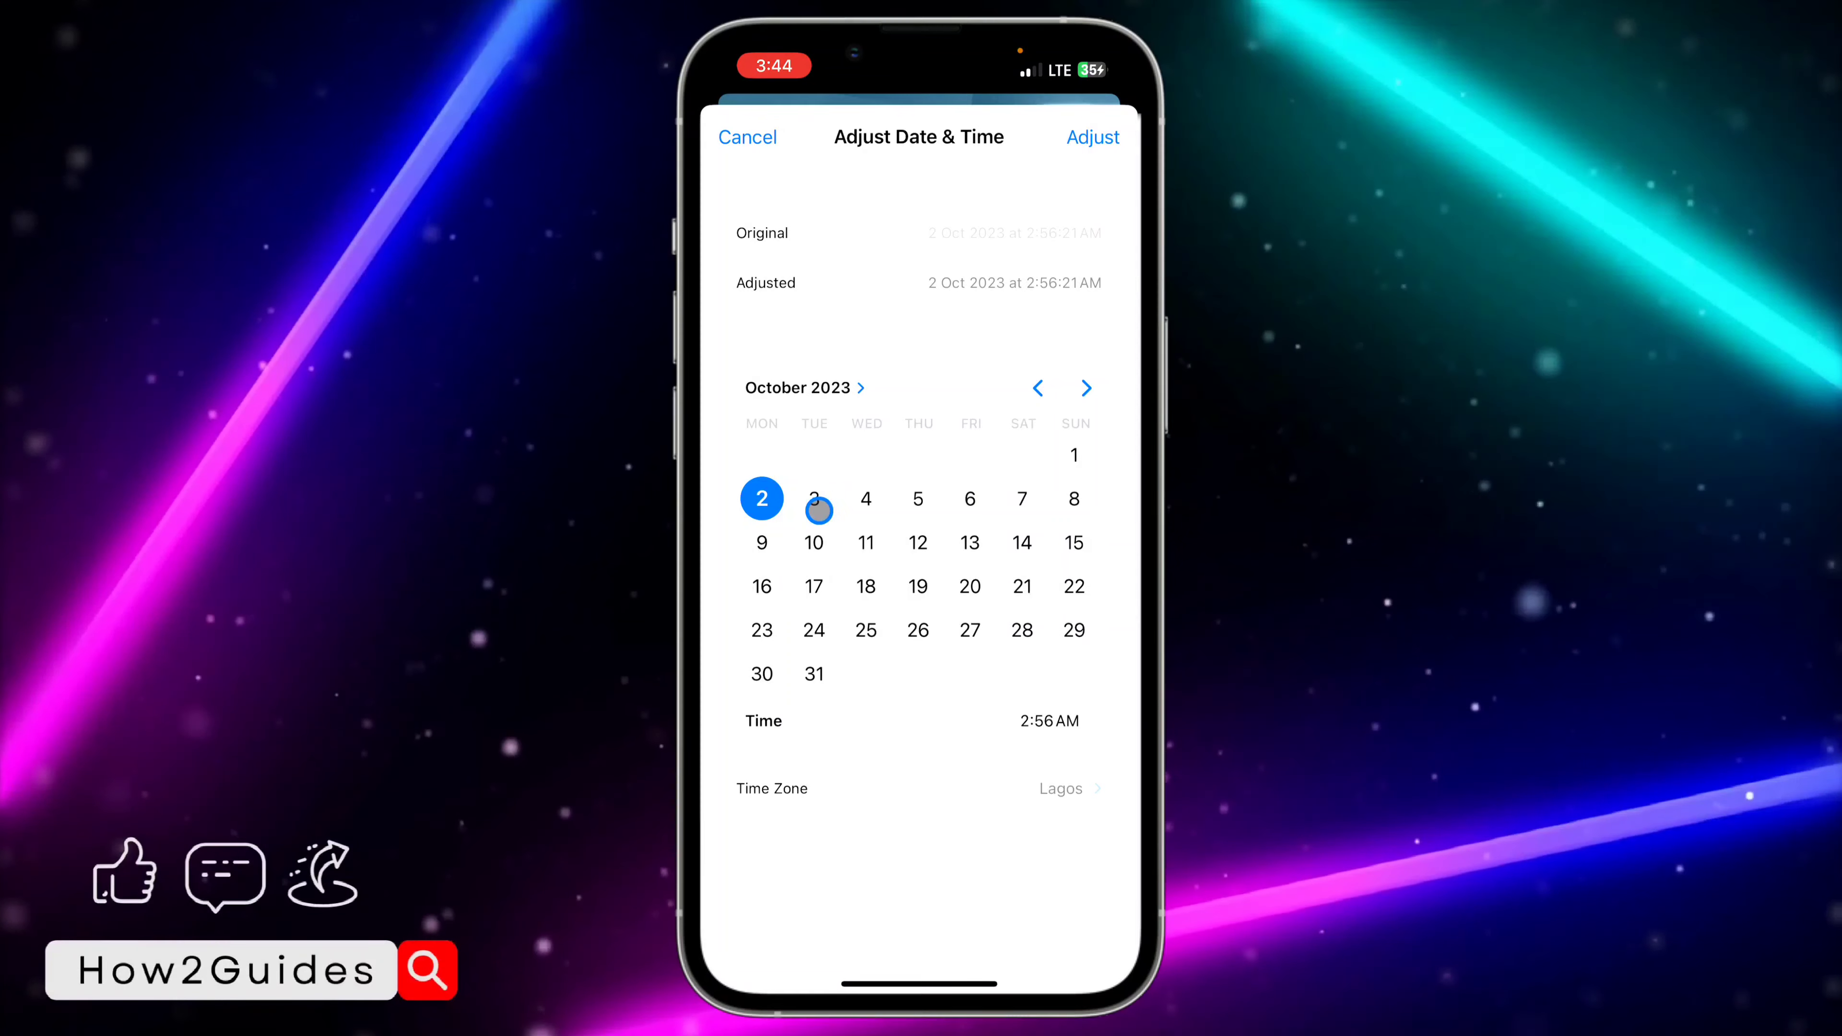
{"action": "left_click", "coordinate": [1084, 388]}
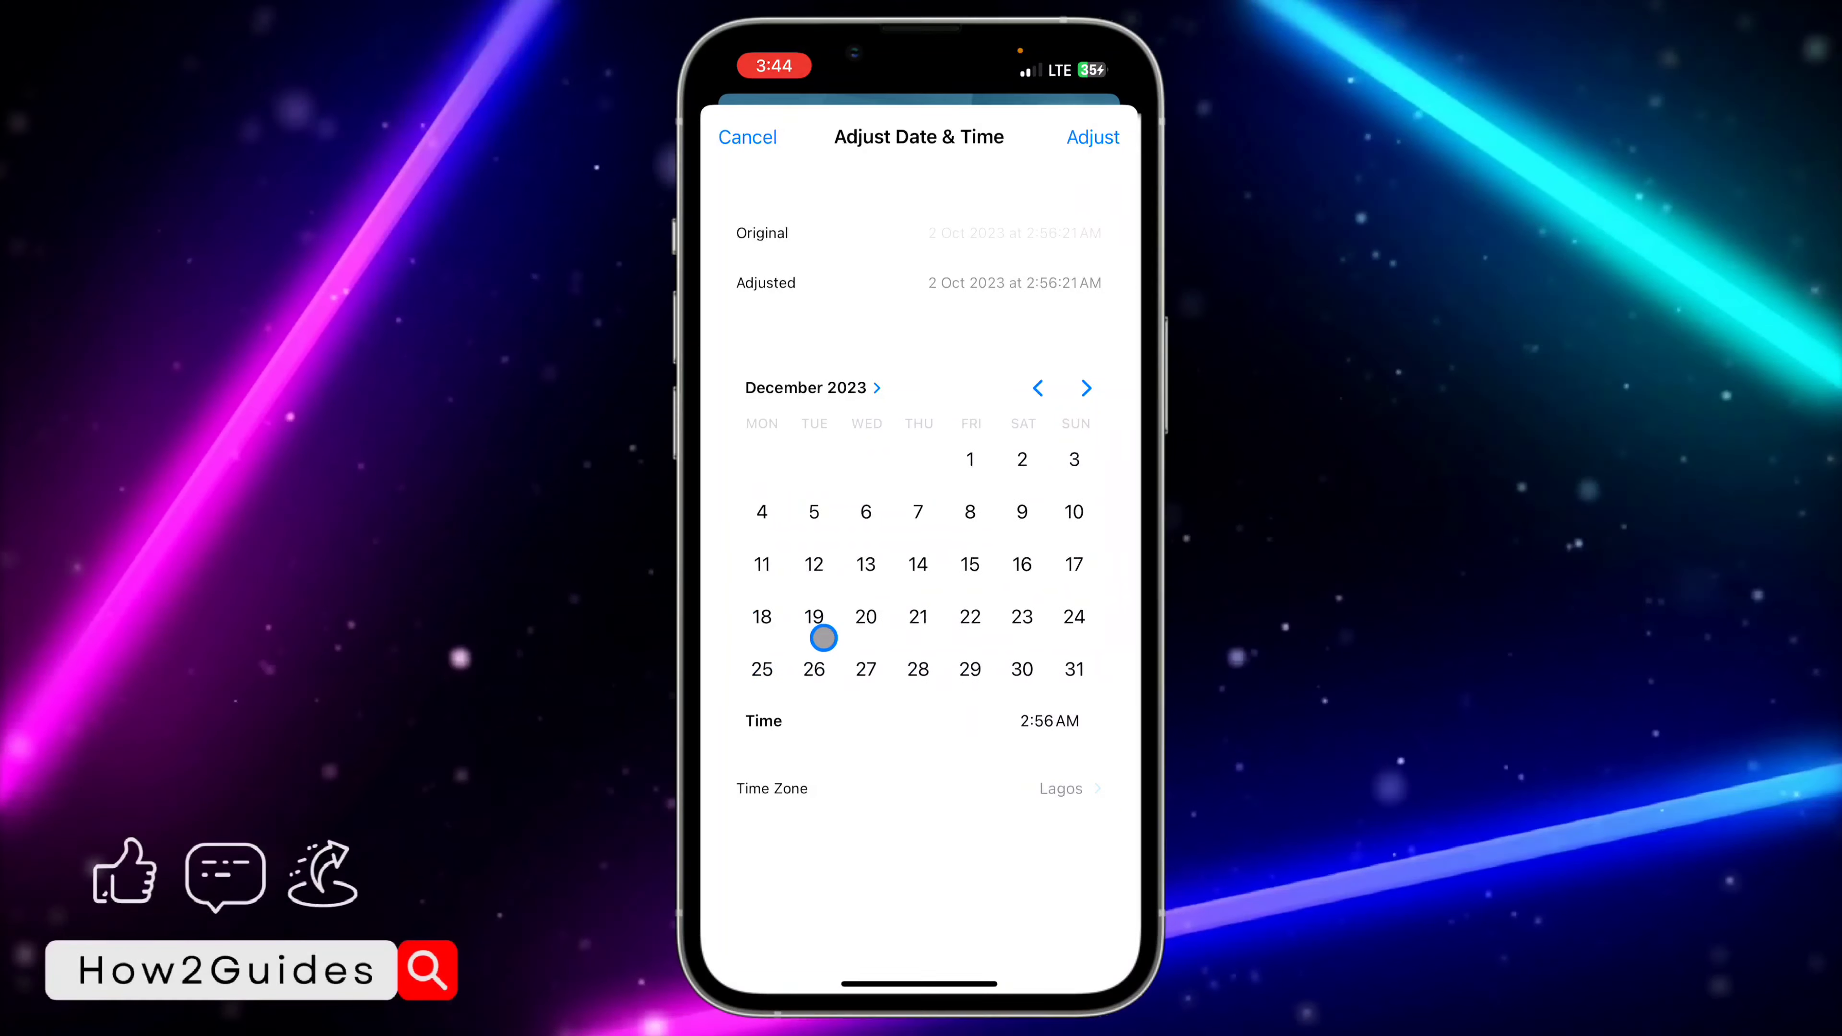
{"action": "left_click", "coordinate": [1037, 387]}
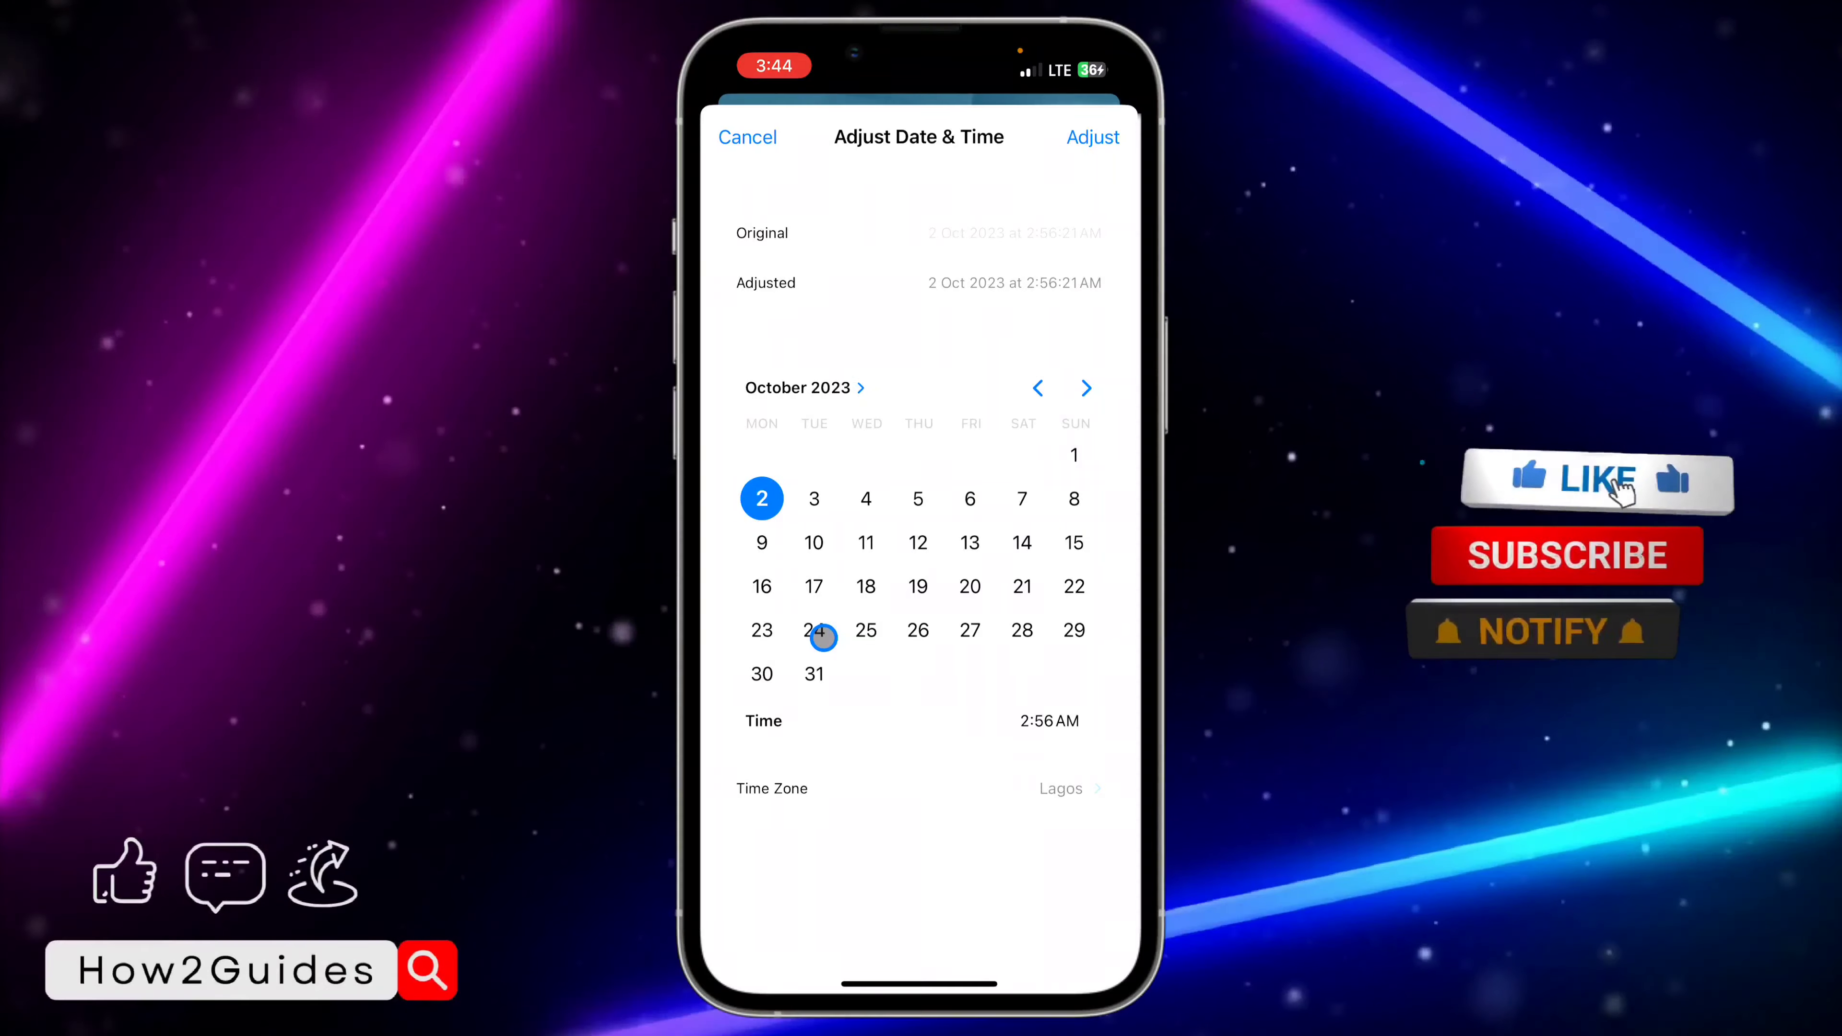
{"action": "left_click", "coordinate": [814, 674]}
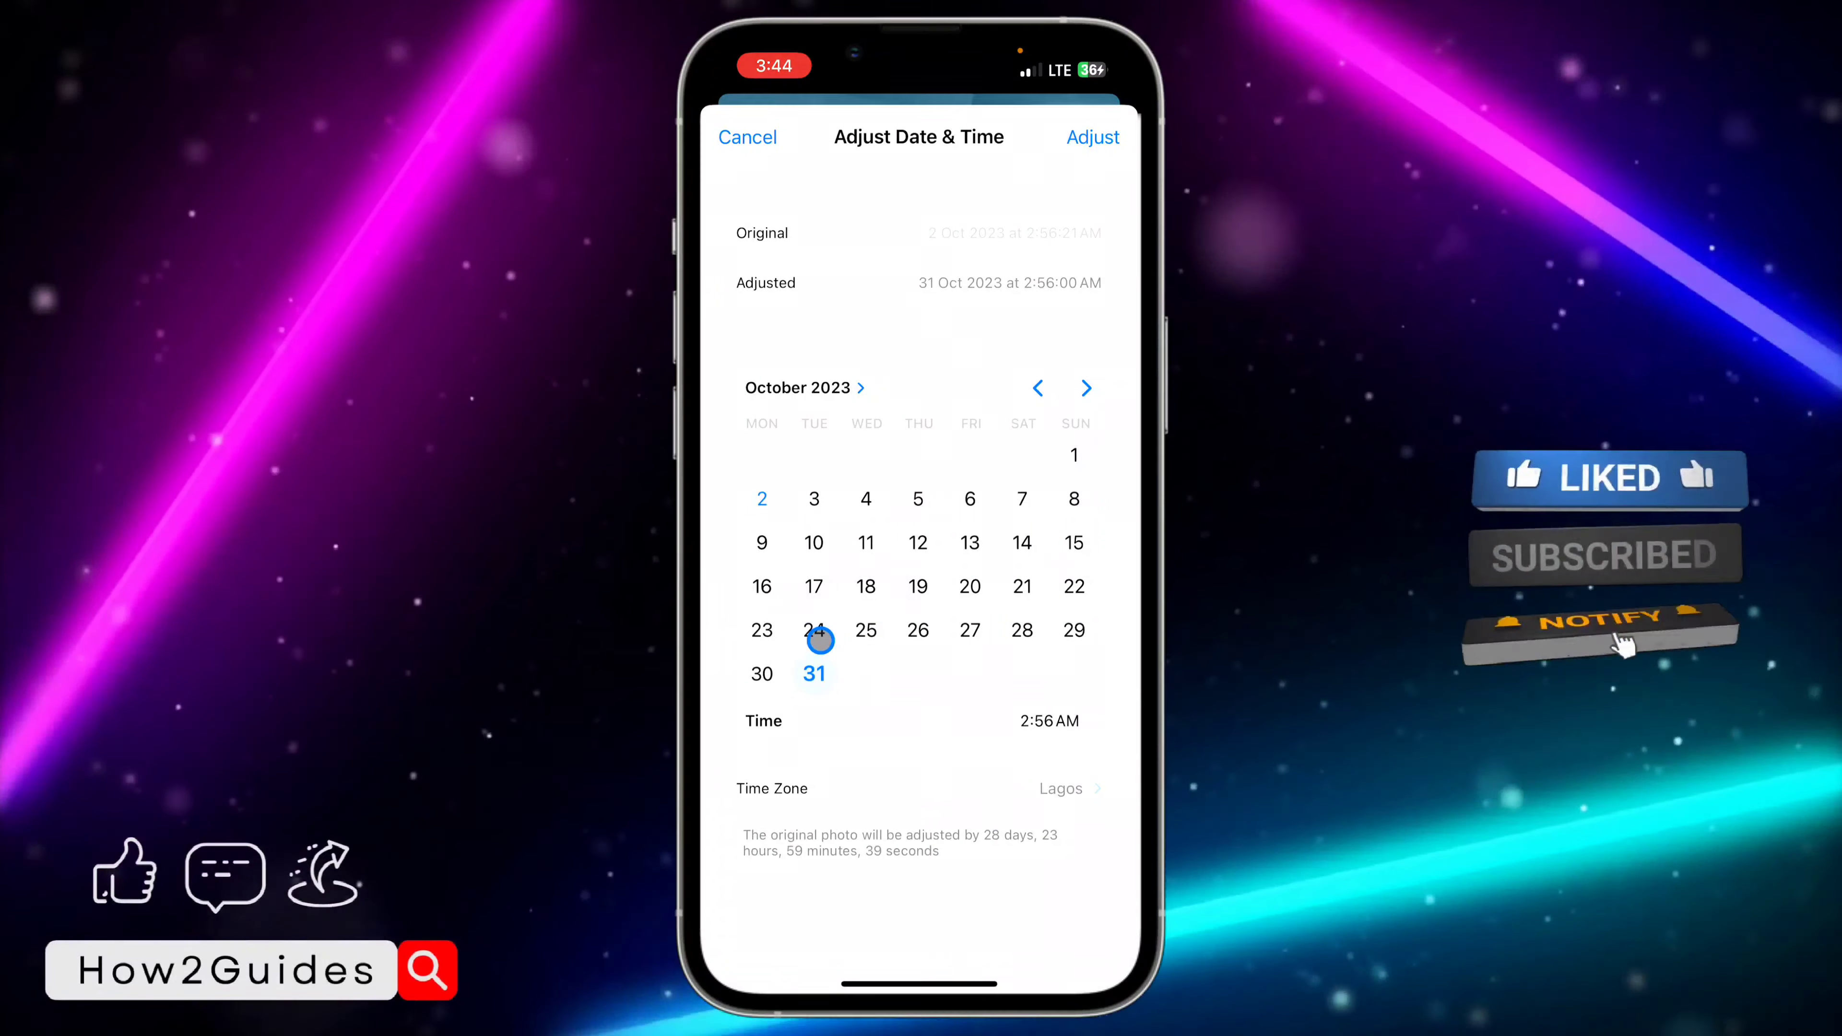
{"action": "left_click", "coordinate": [1092, 136]}
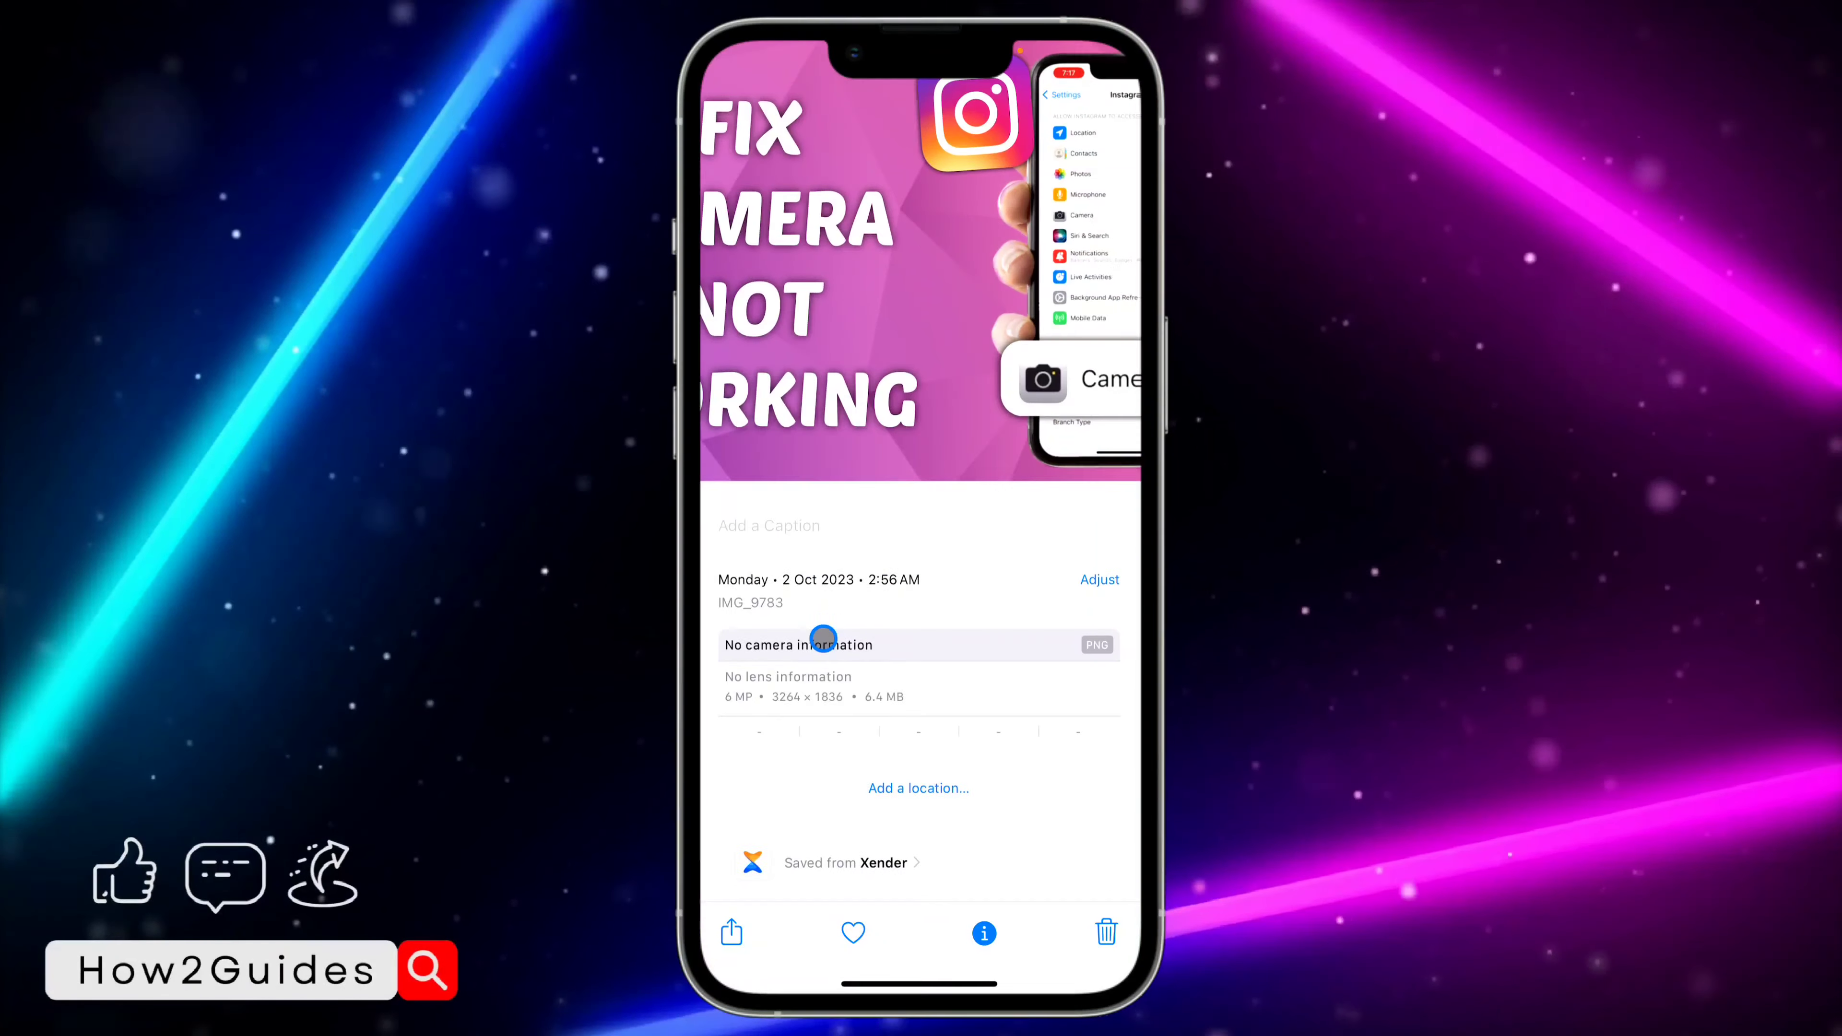
Adjust the second image's date to 31 December 2023 and confirm it.
{"action": "left_click", "coordinate": [1099, 580]}
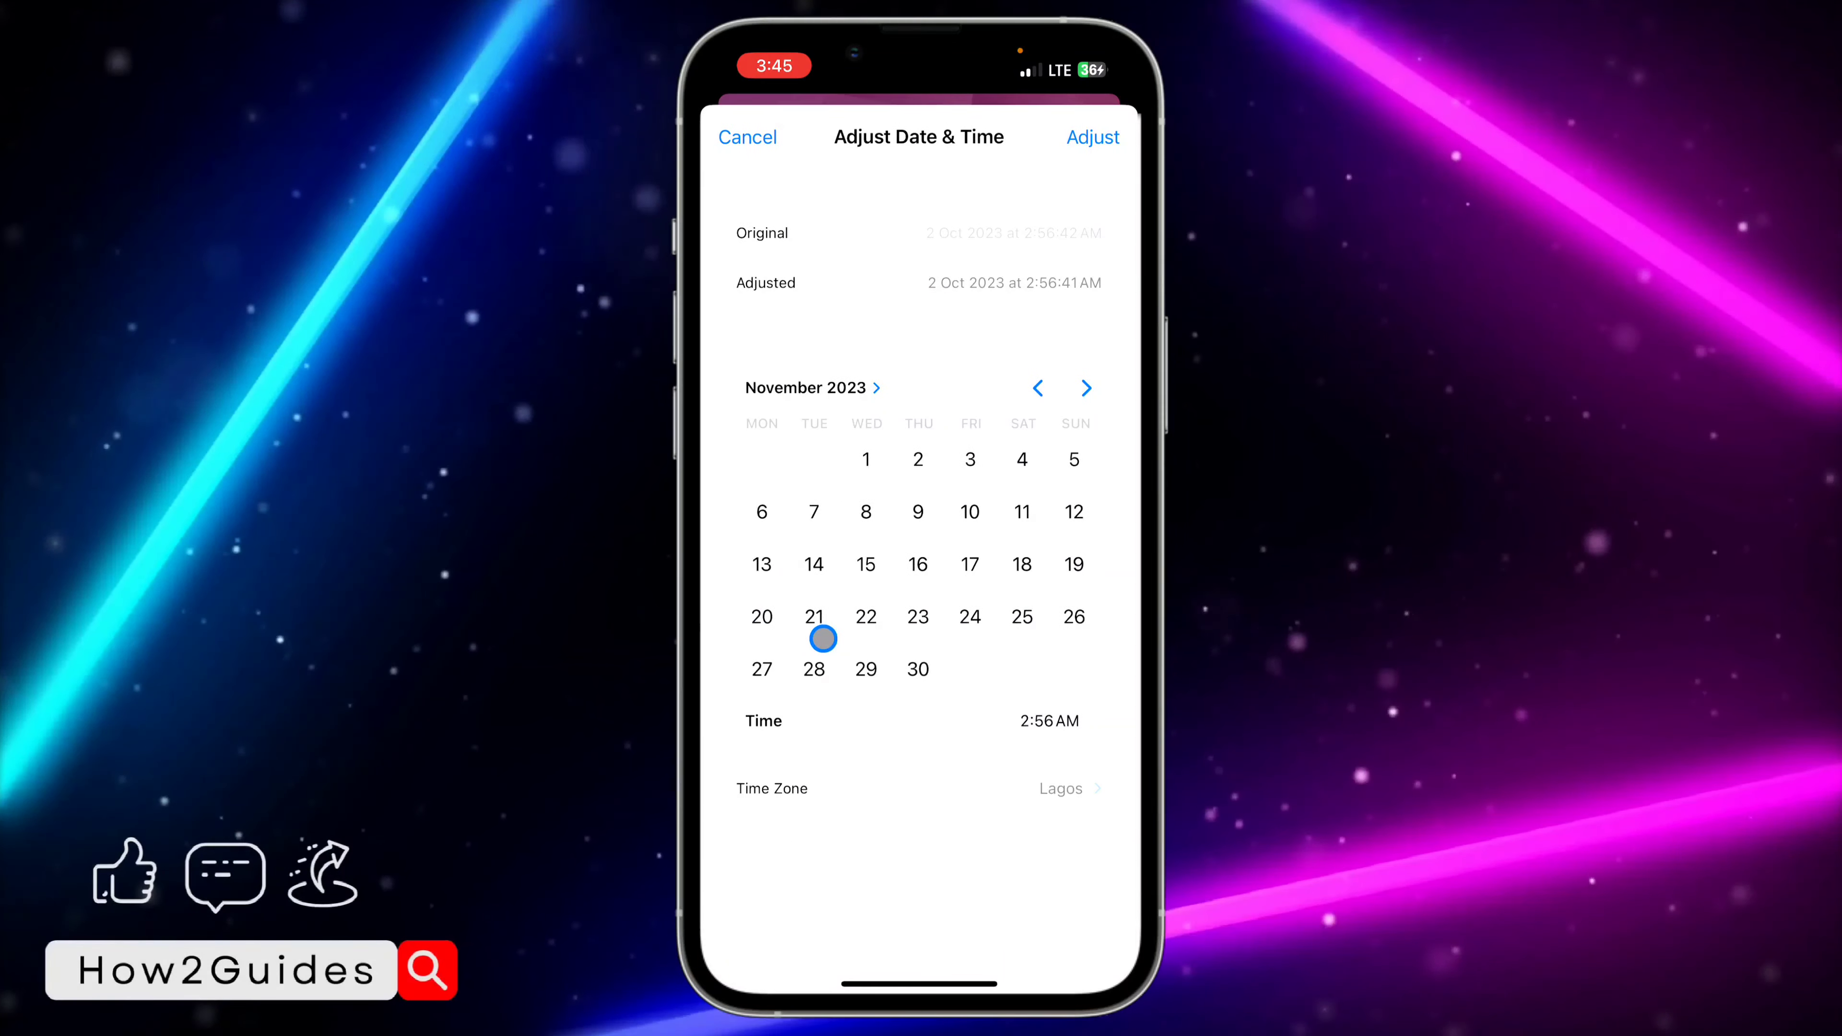
{"action": "left_click", "coordinate": [1085, 388]}
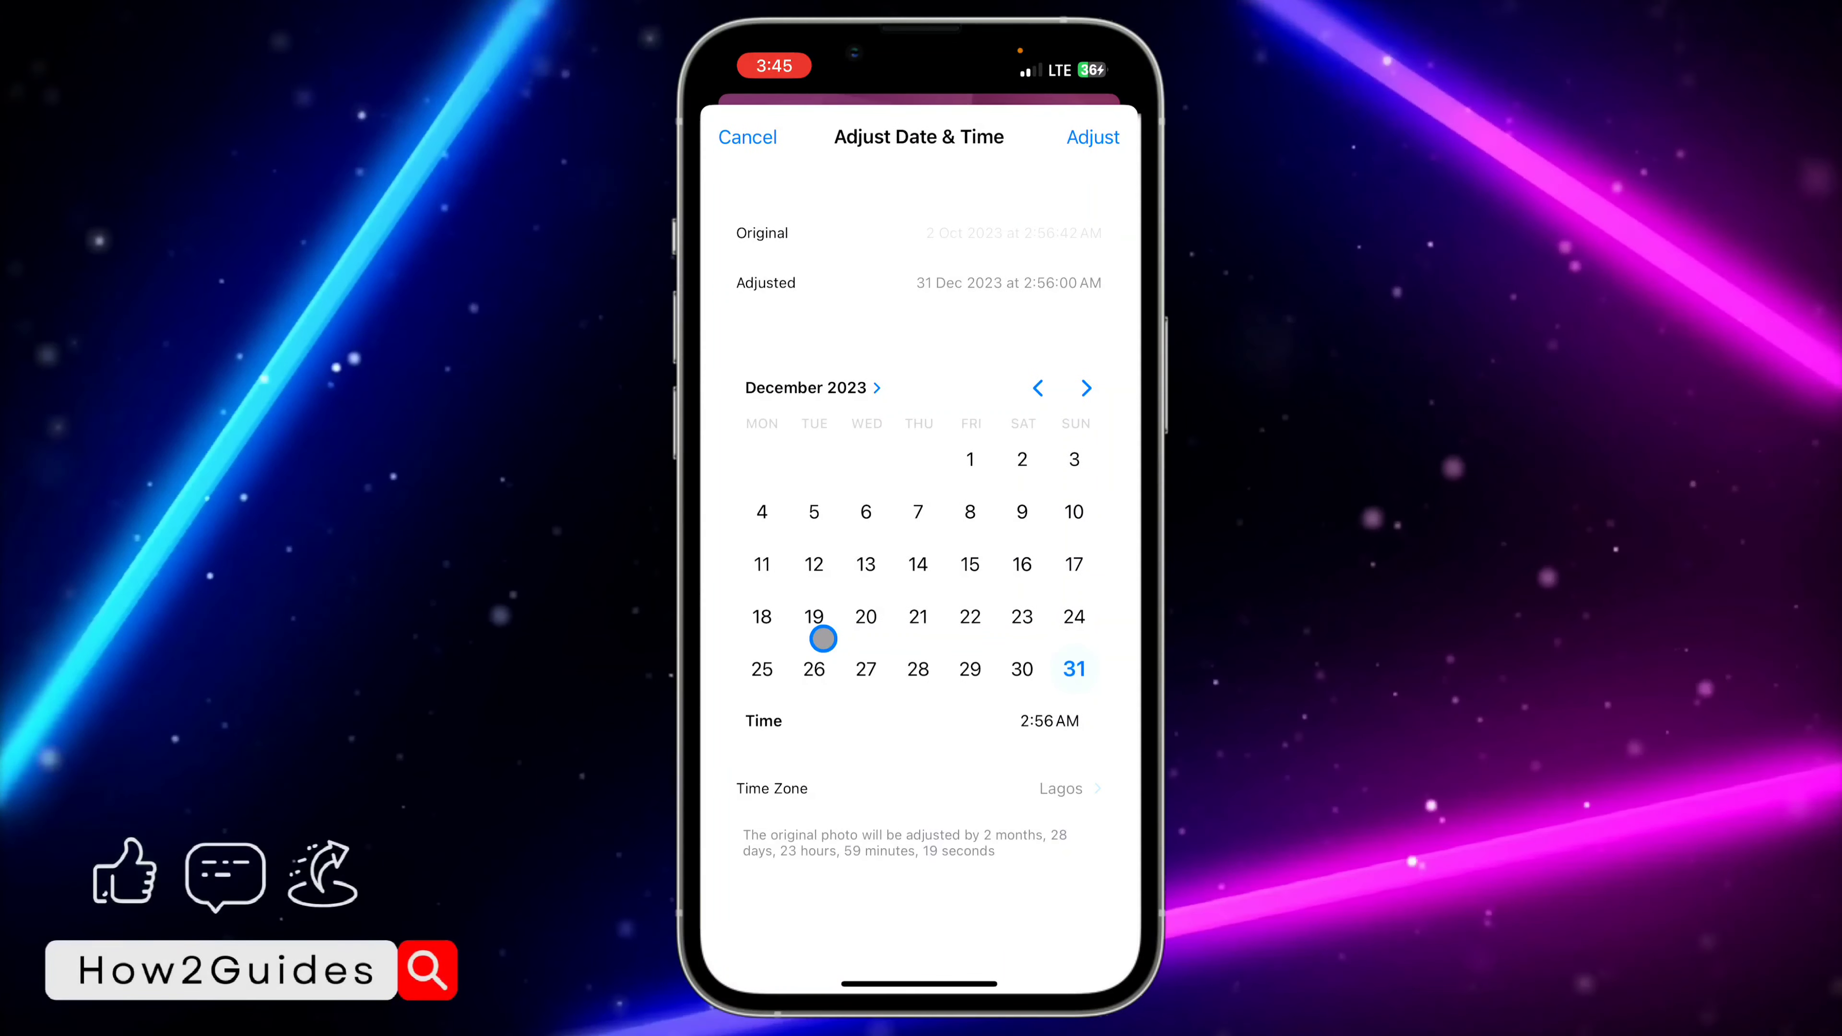
{"action": "left_click", "coordinate": [1092, 136]}
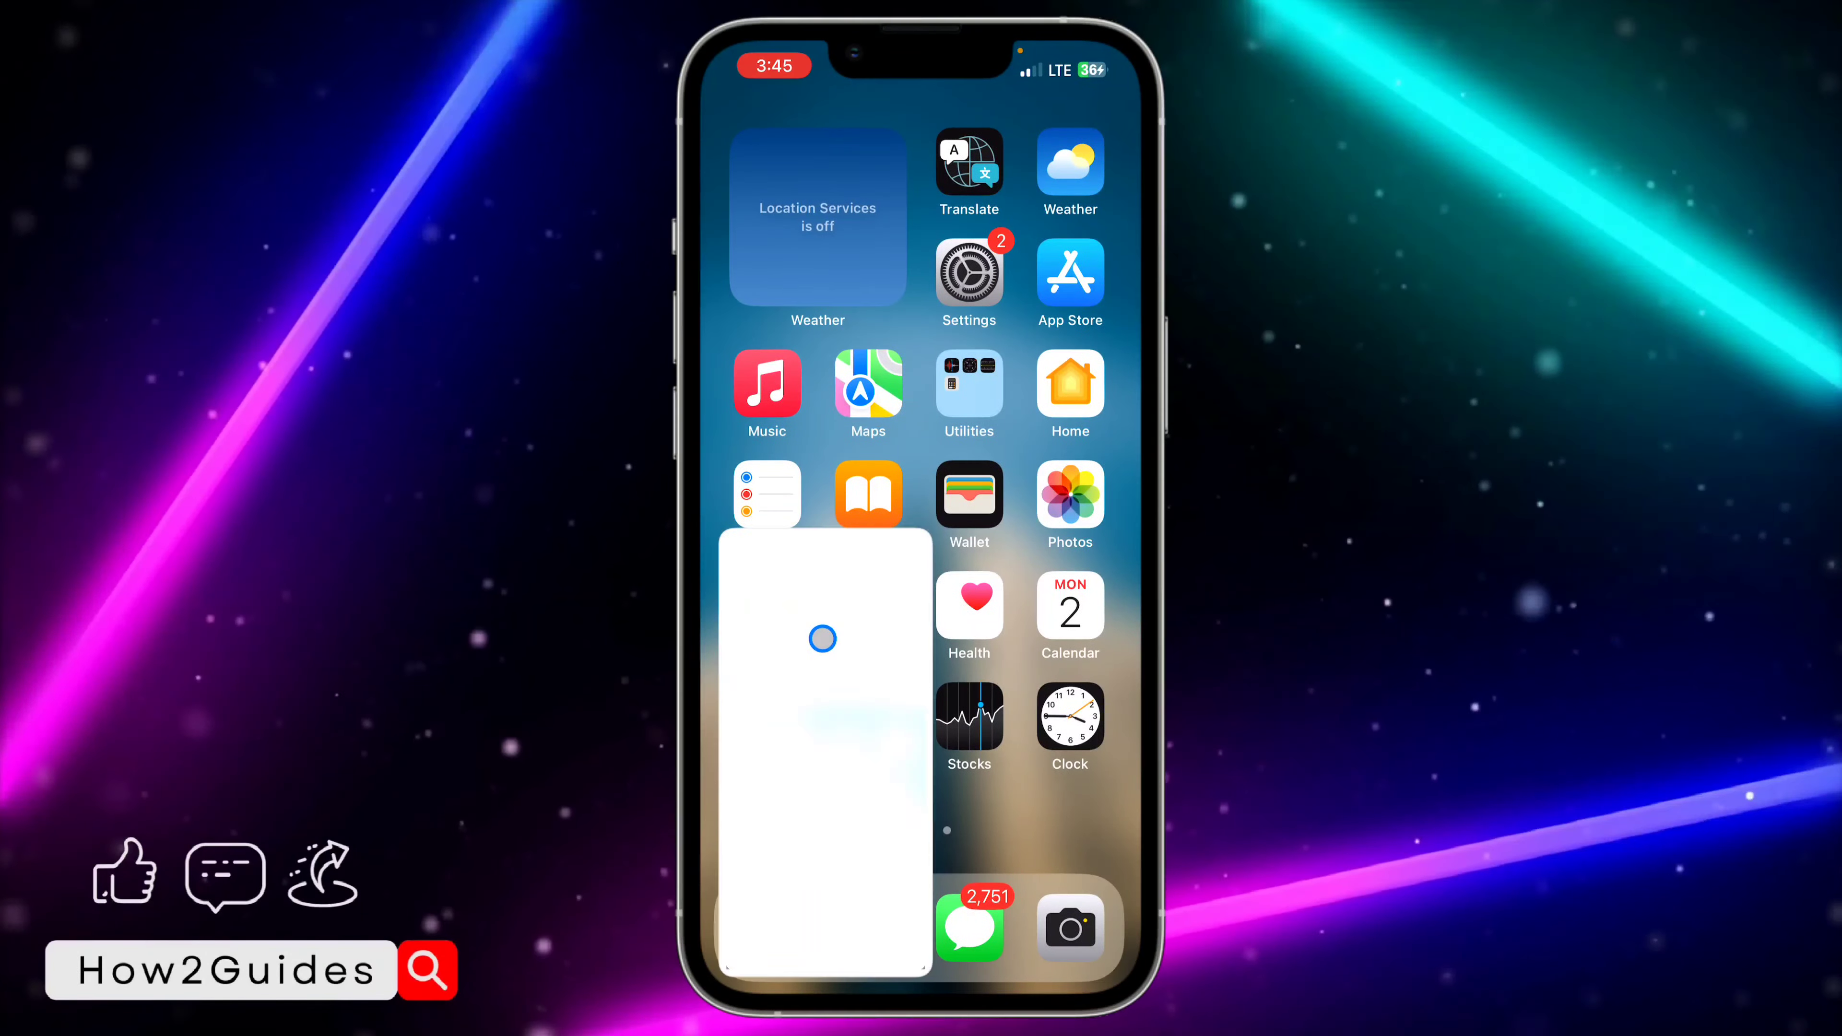
Reopen All Photos, briefly select the re-dated images at the end, then cancel the selection.
{"action": "left_click", "coordinate": [1069, 496]}
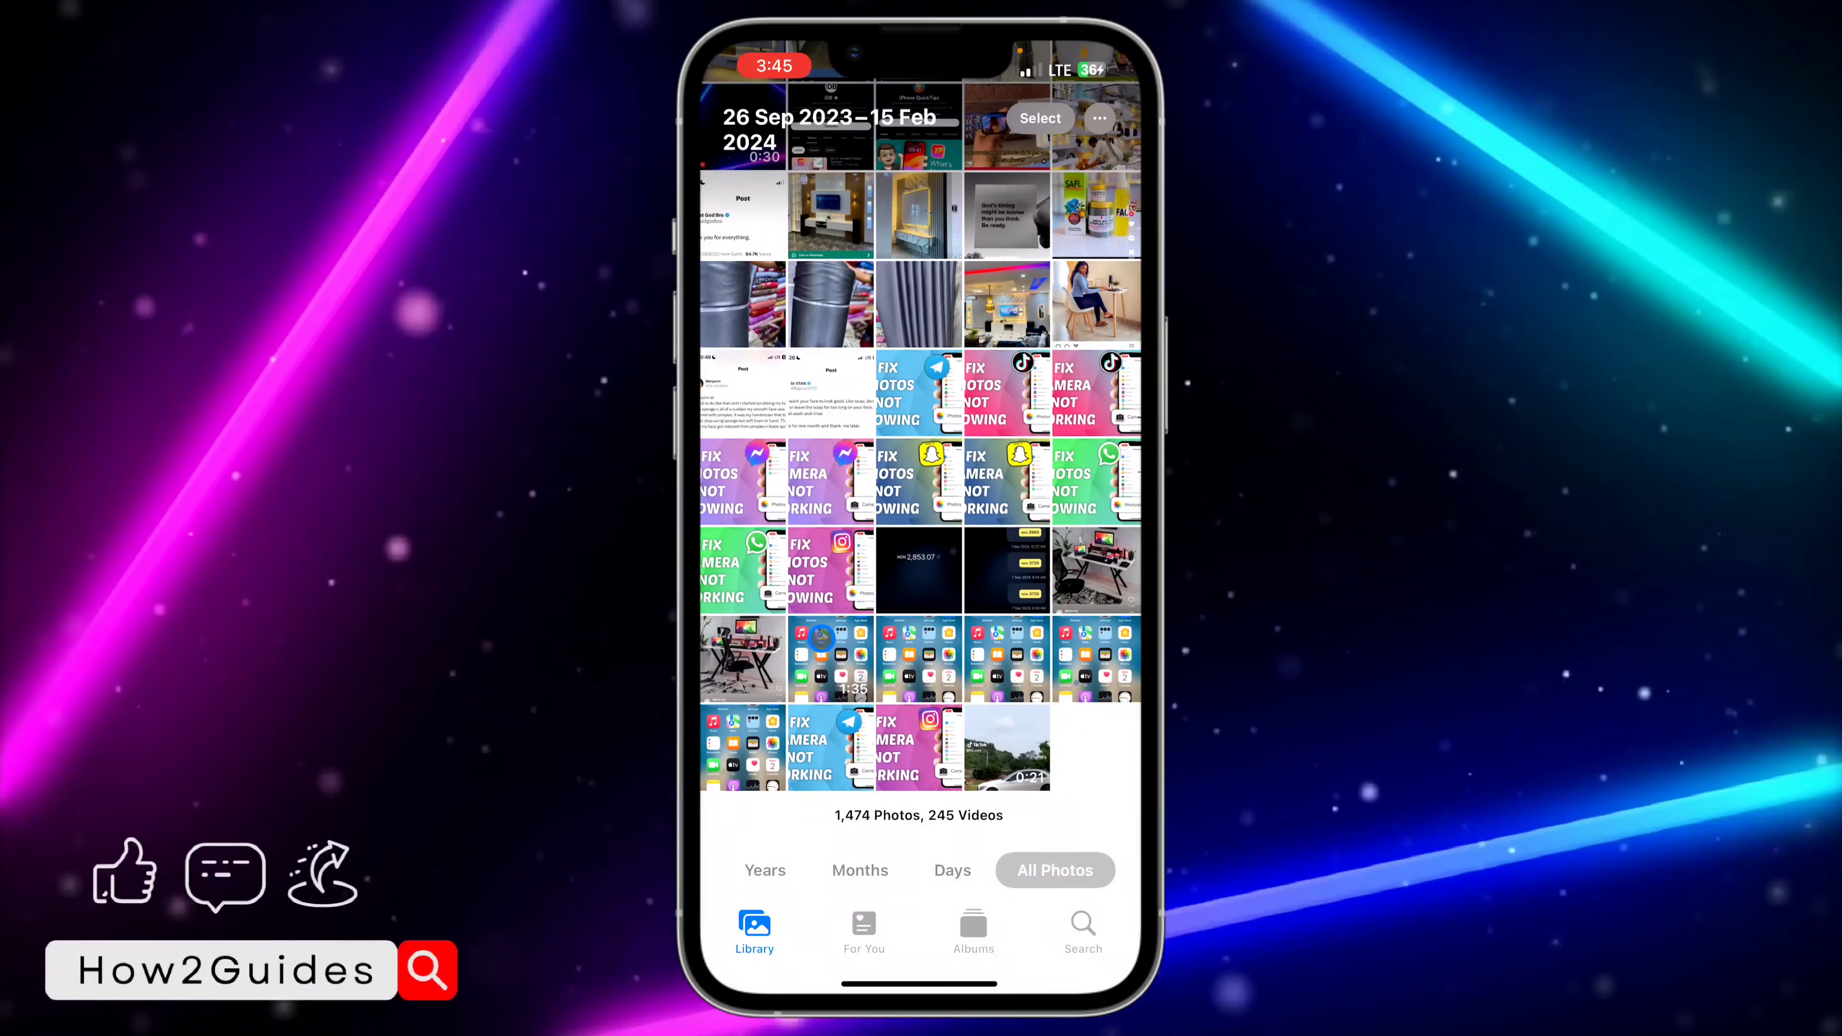
{"action": "left_click", "coordinate": [1038, 117]}
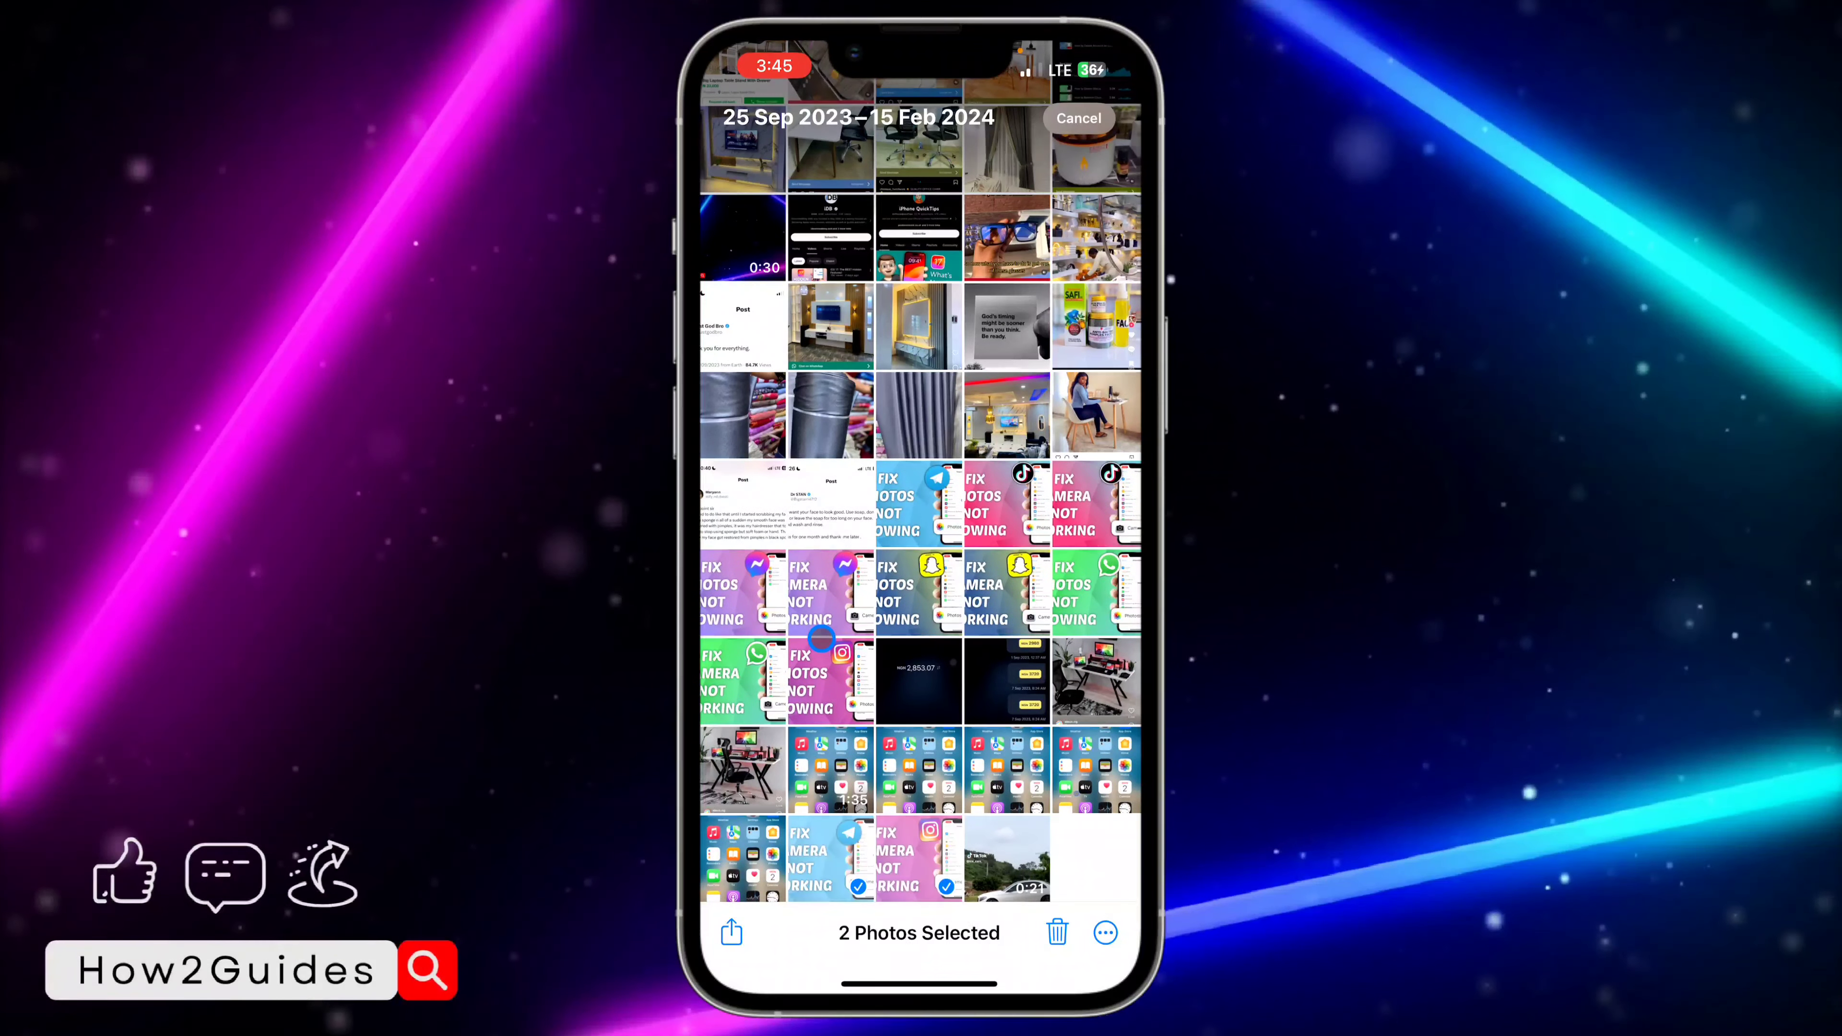
{"action": "left_click", "coordinate": [1077, 117]}
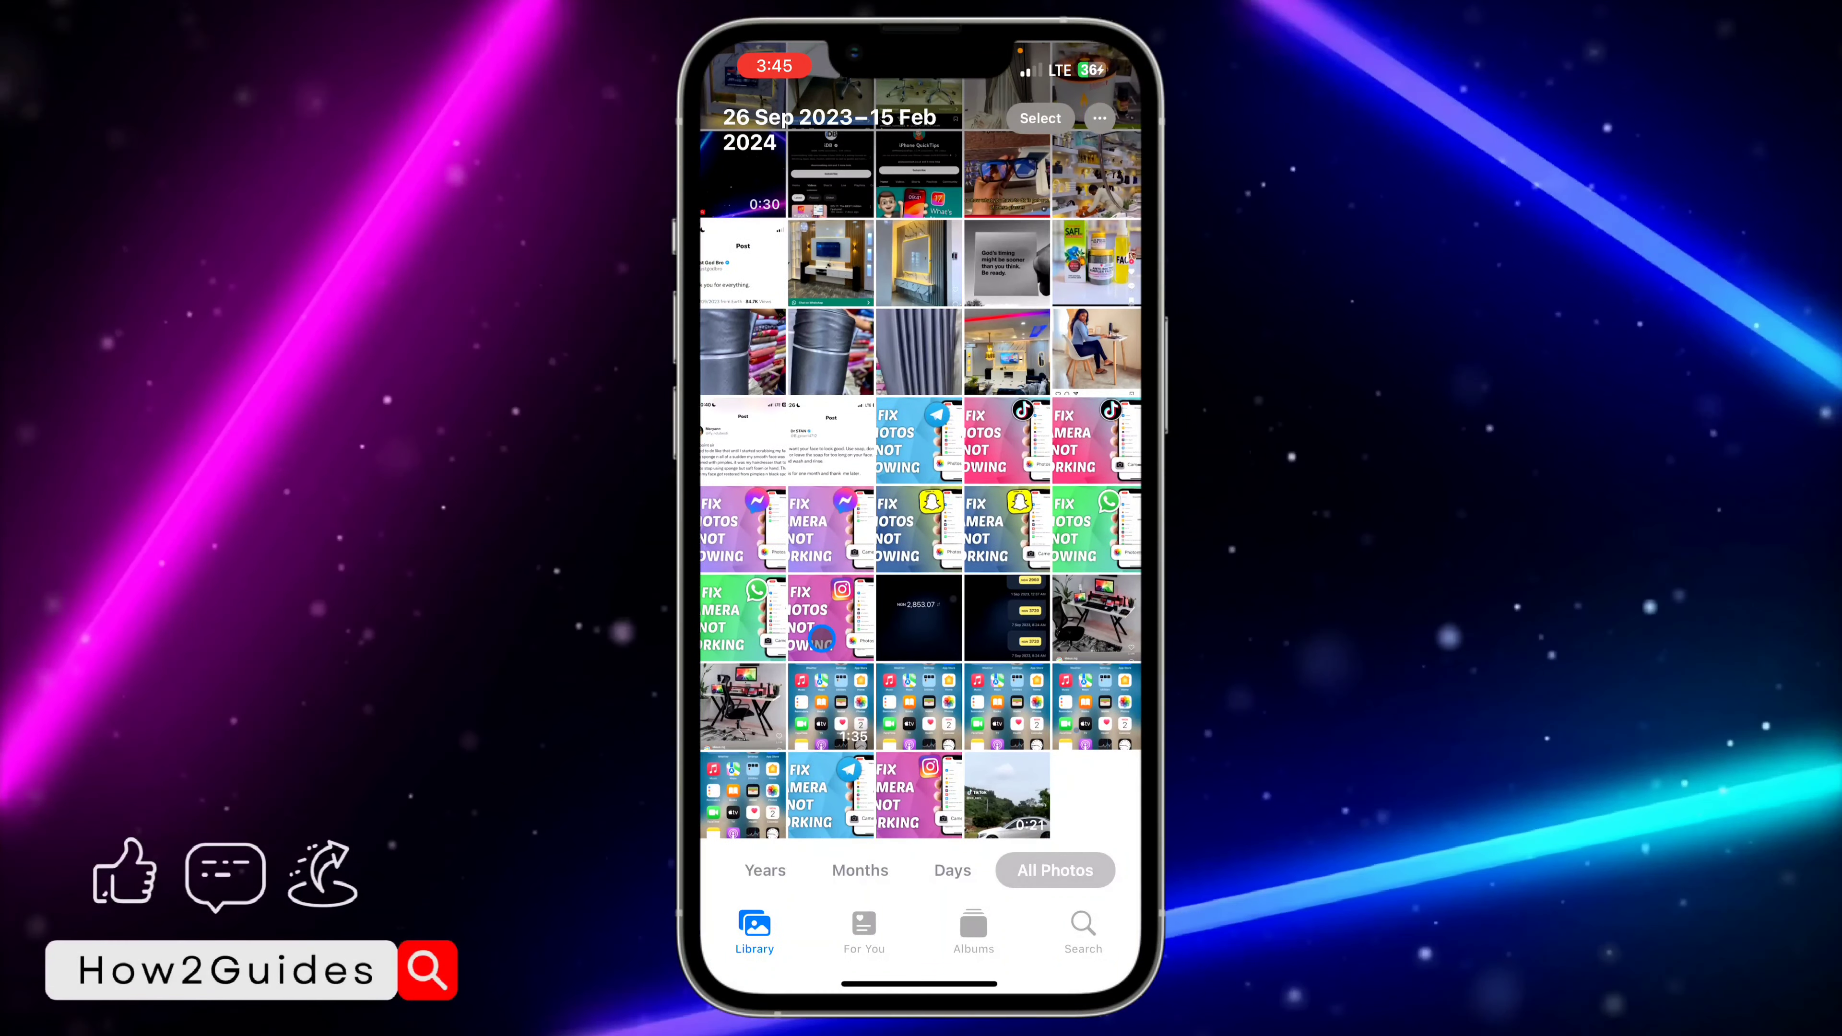
{"action": "left_click", "coordinate": [1038, 117]}
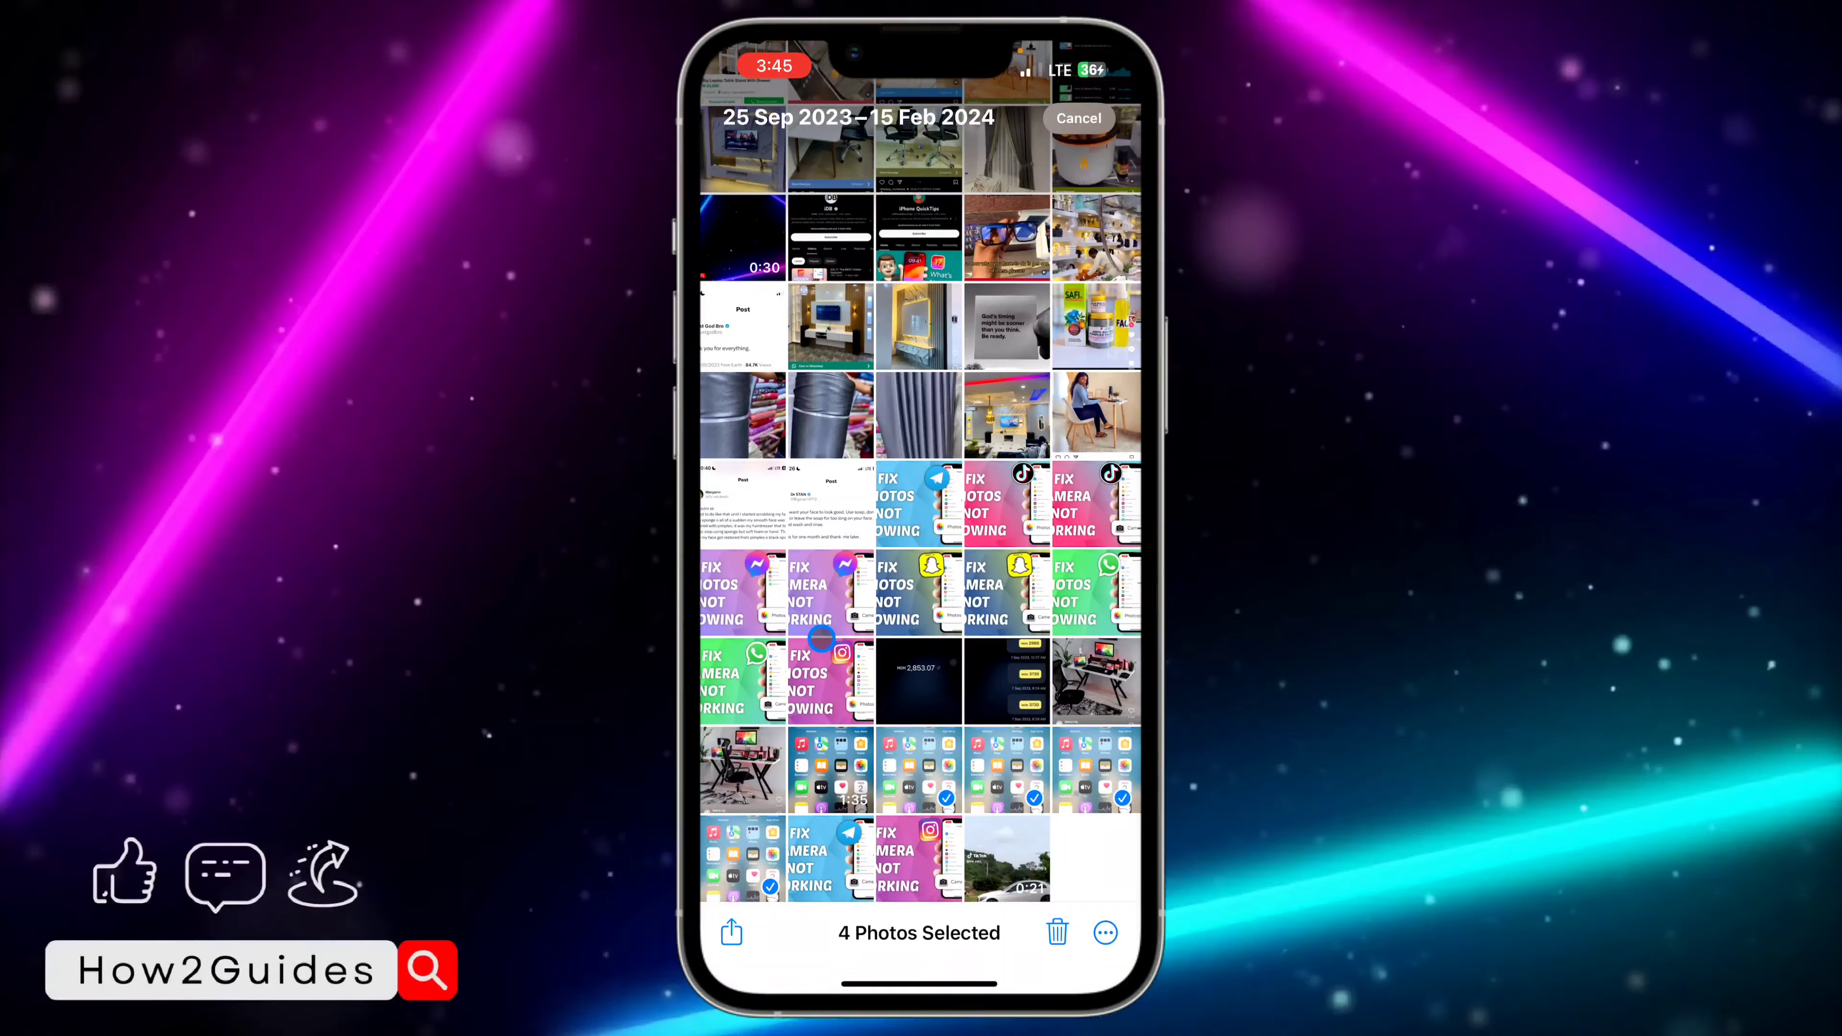
{"action": "left_click", "coordinate": [1077, 117]}
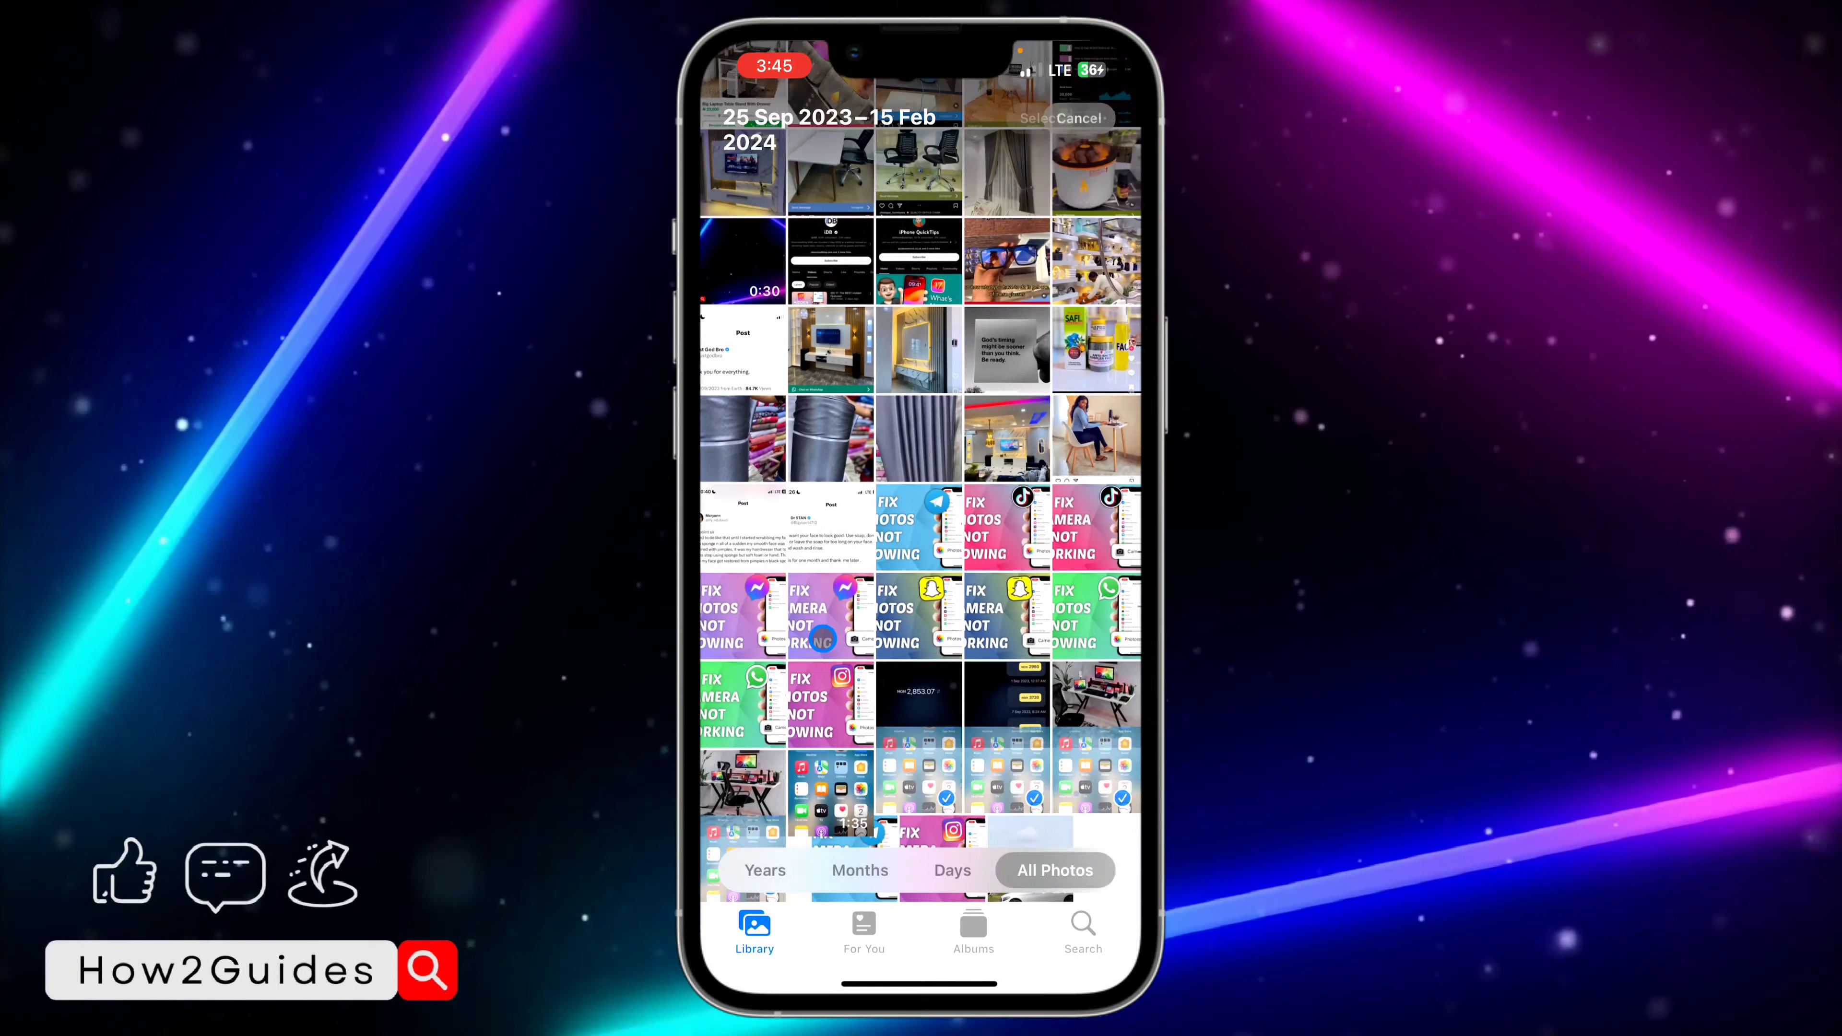